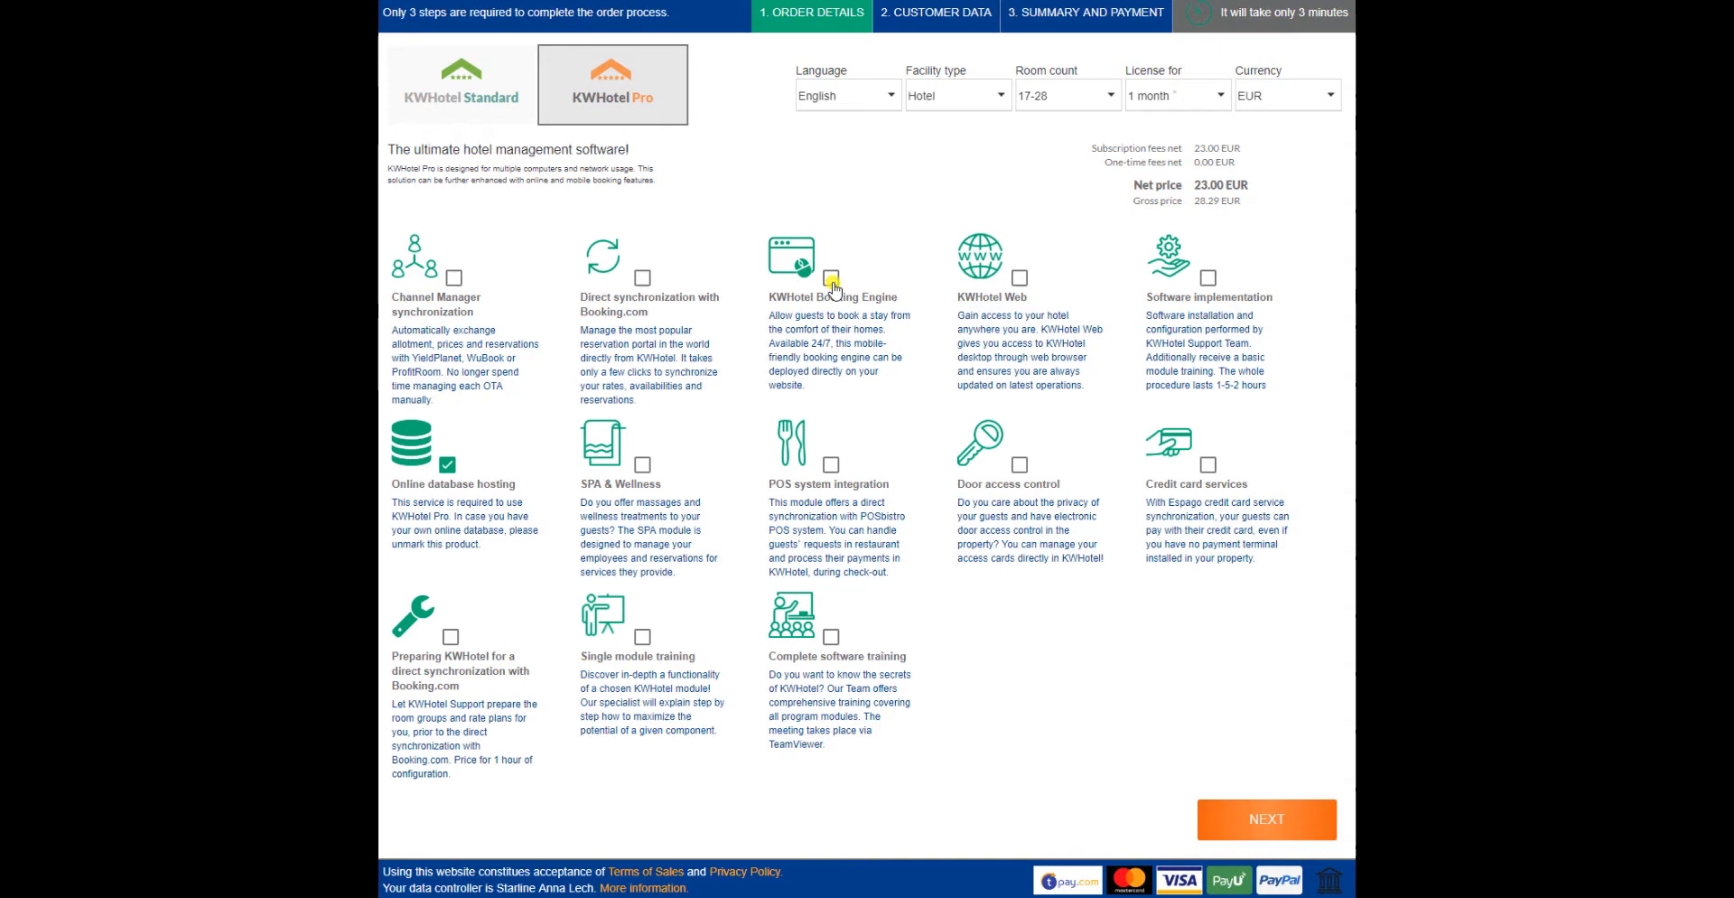
- Add the KWHotel Booking Engine module to the KWHotel Pro order and continue to customer data
click(830, 279)
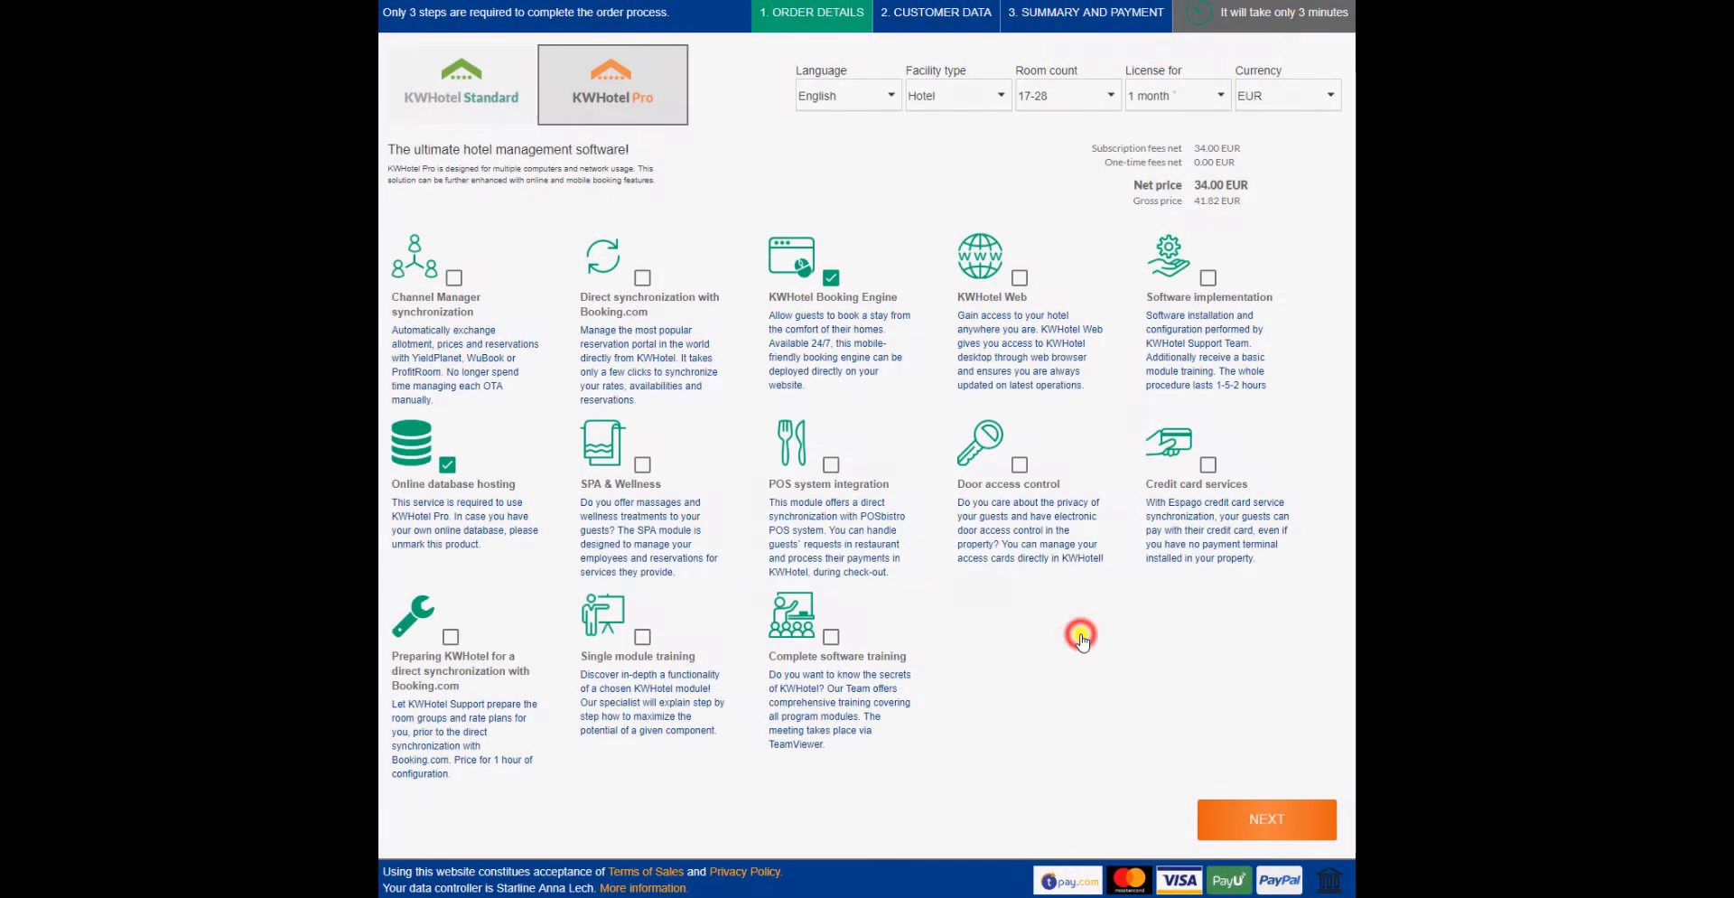
click(1264, 819)
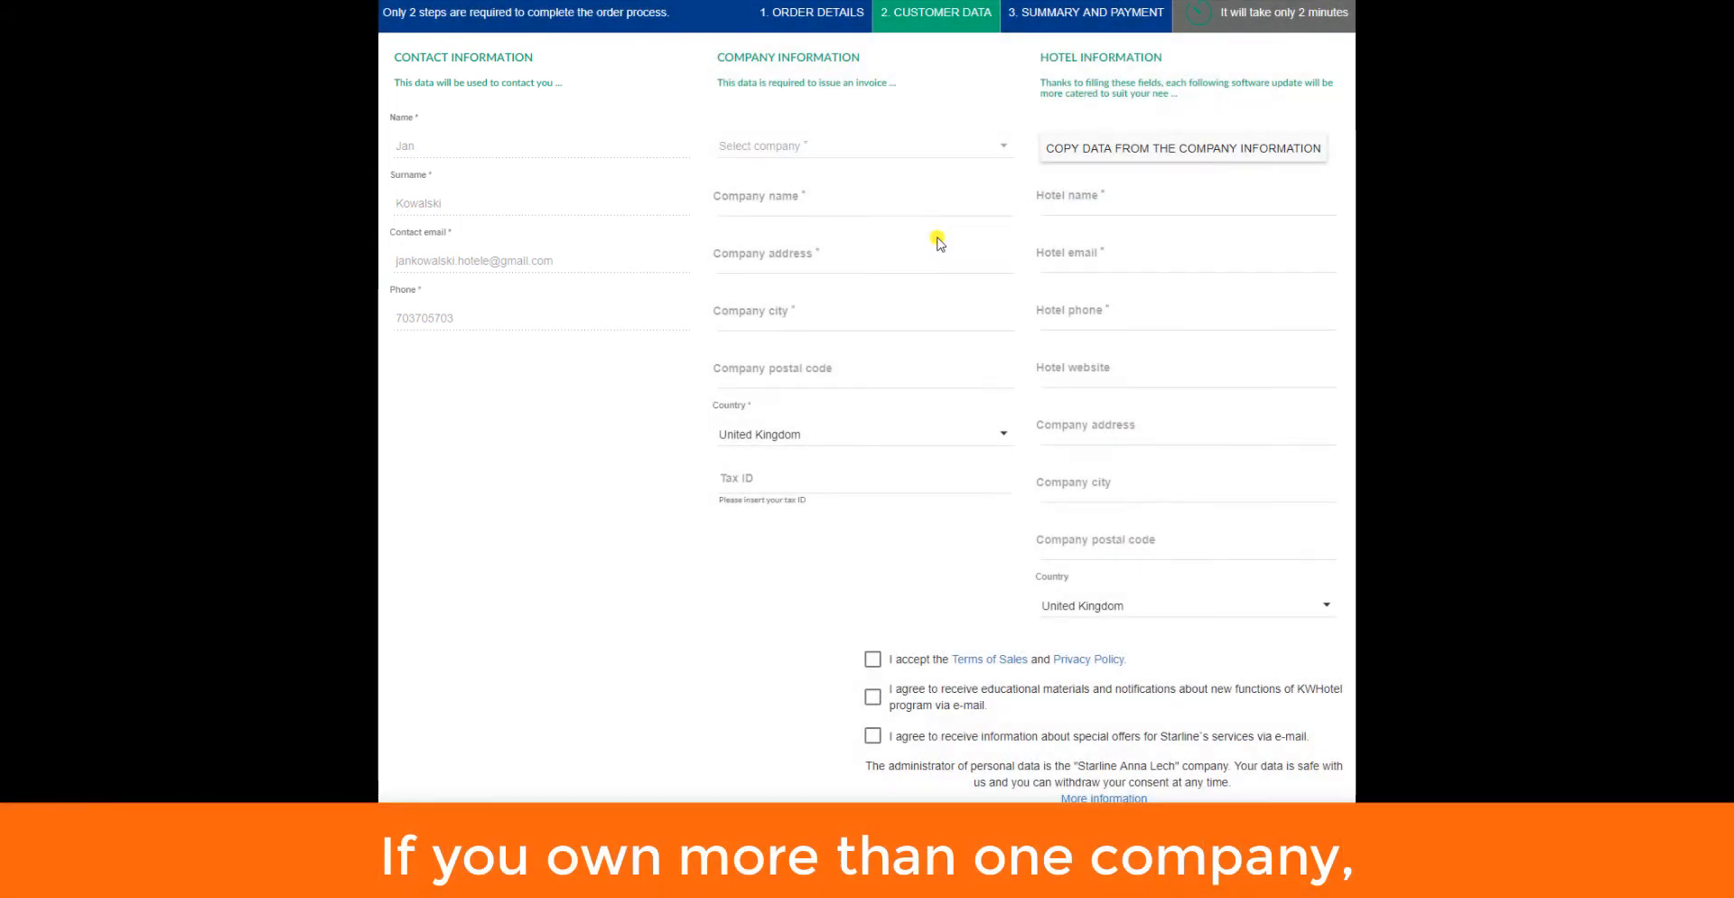
- Show the Select company list with the two saved companies and Add new company
click(864, 145)
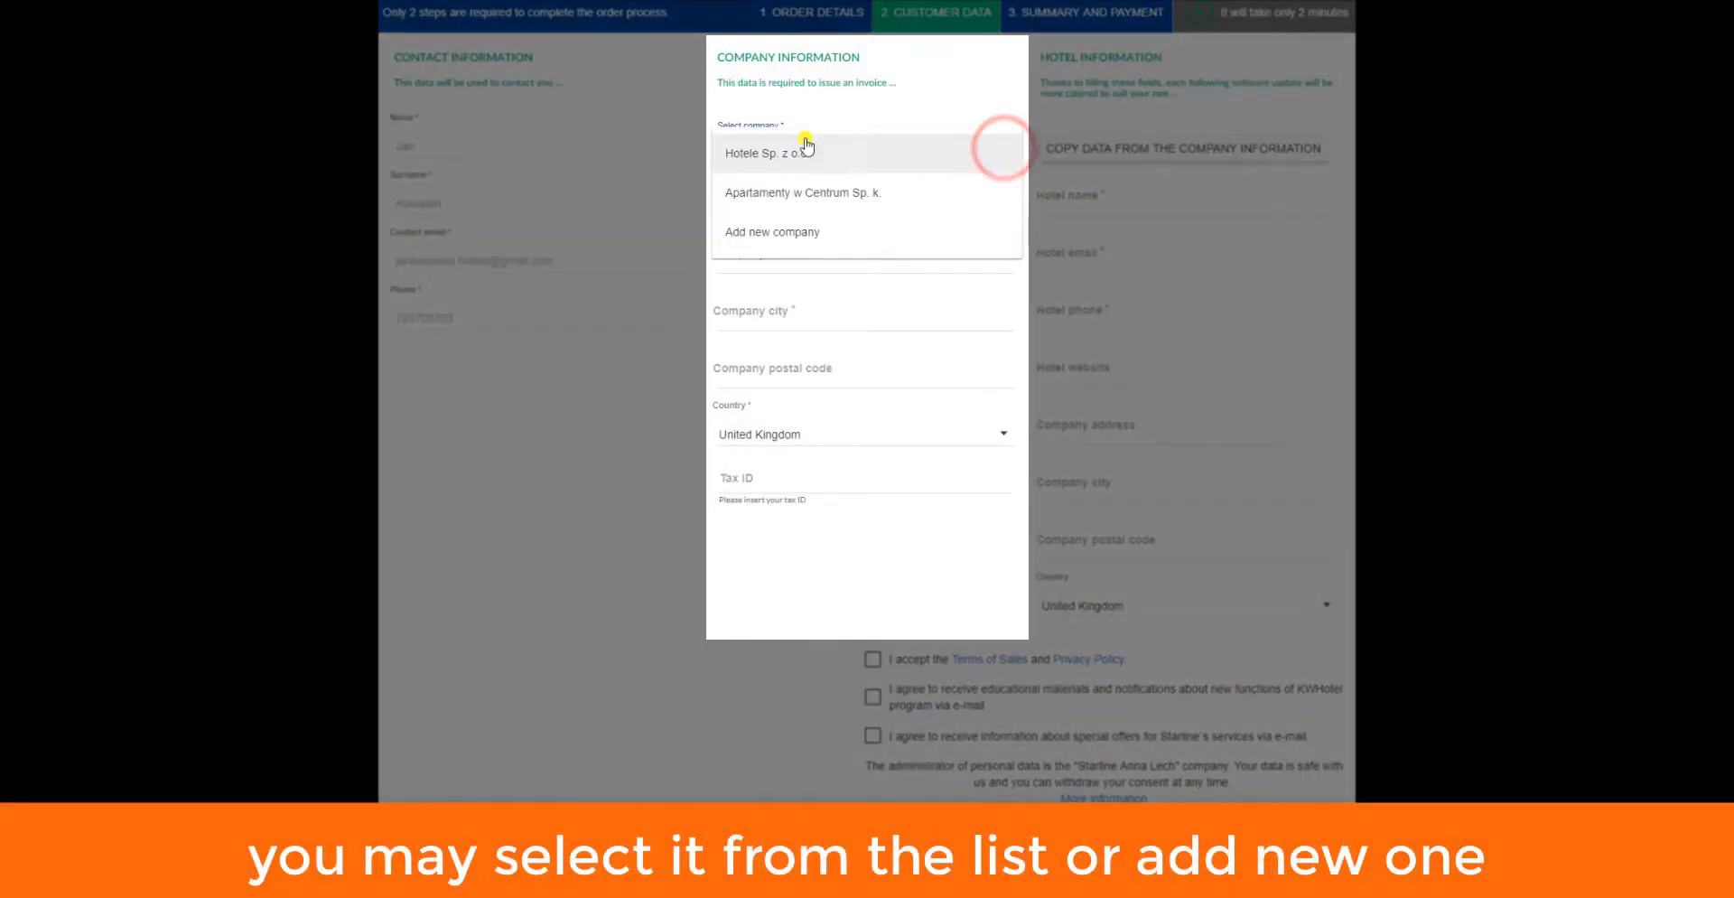
mouse_move(808, 243)
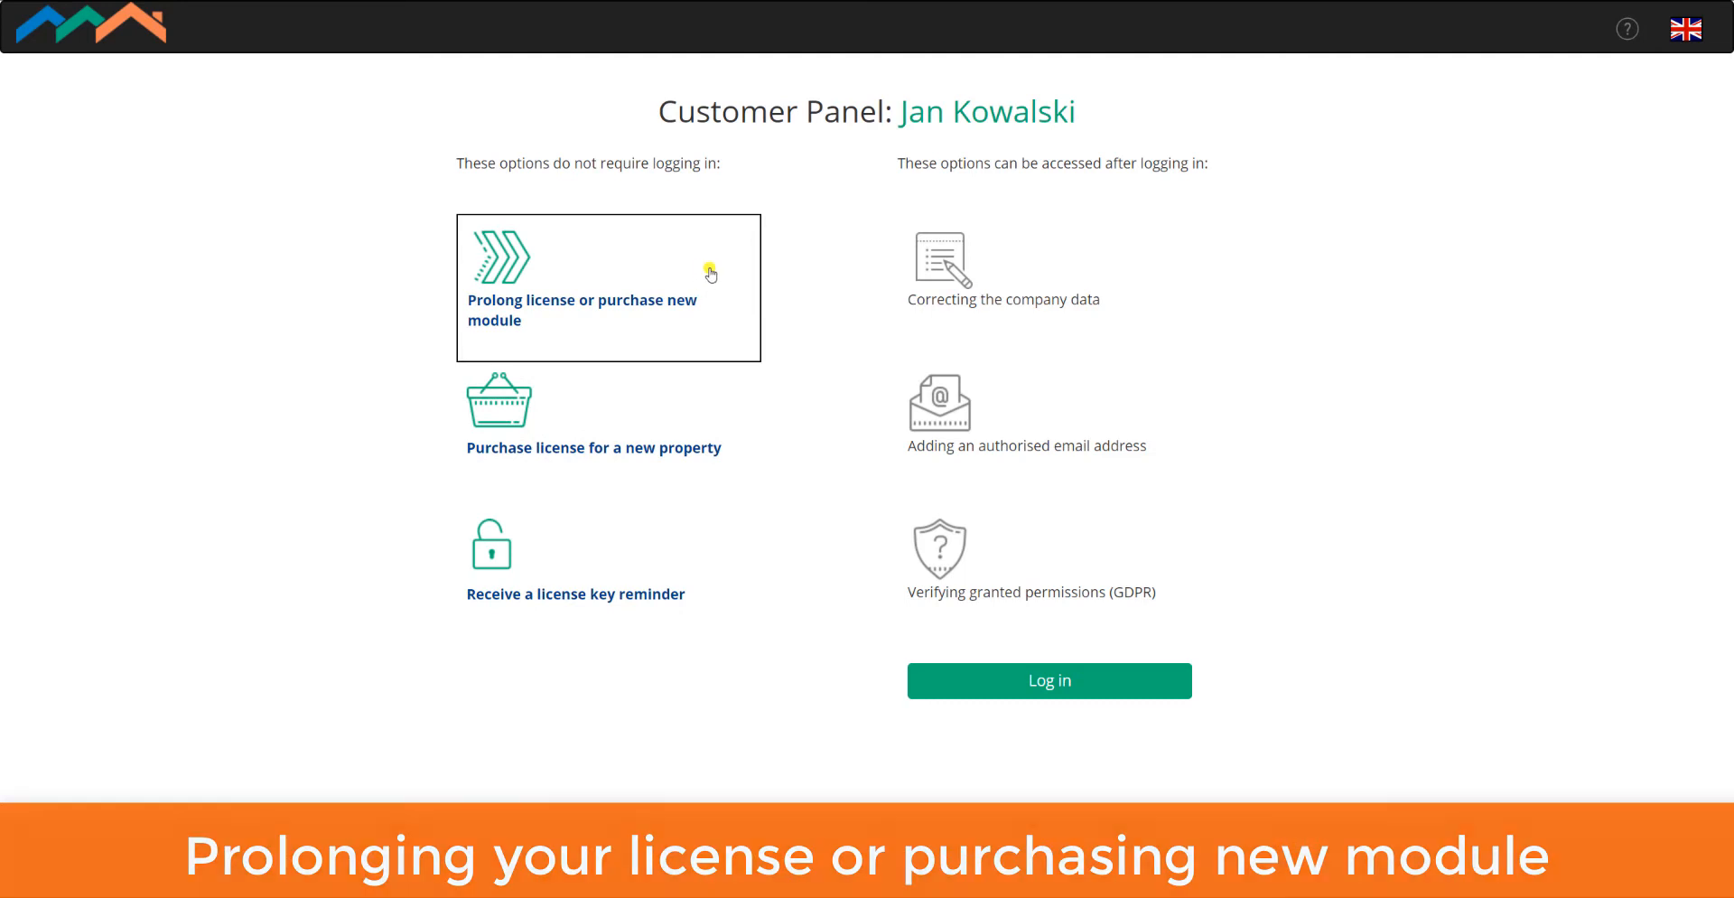
- Start 'Prolong license or purchase new module' and choose Hotele Sp. z o.o. as the buyer
click(580, 309)
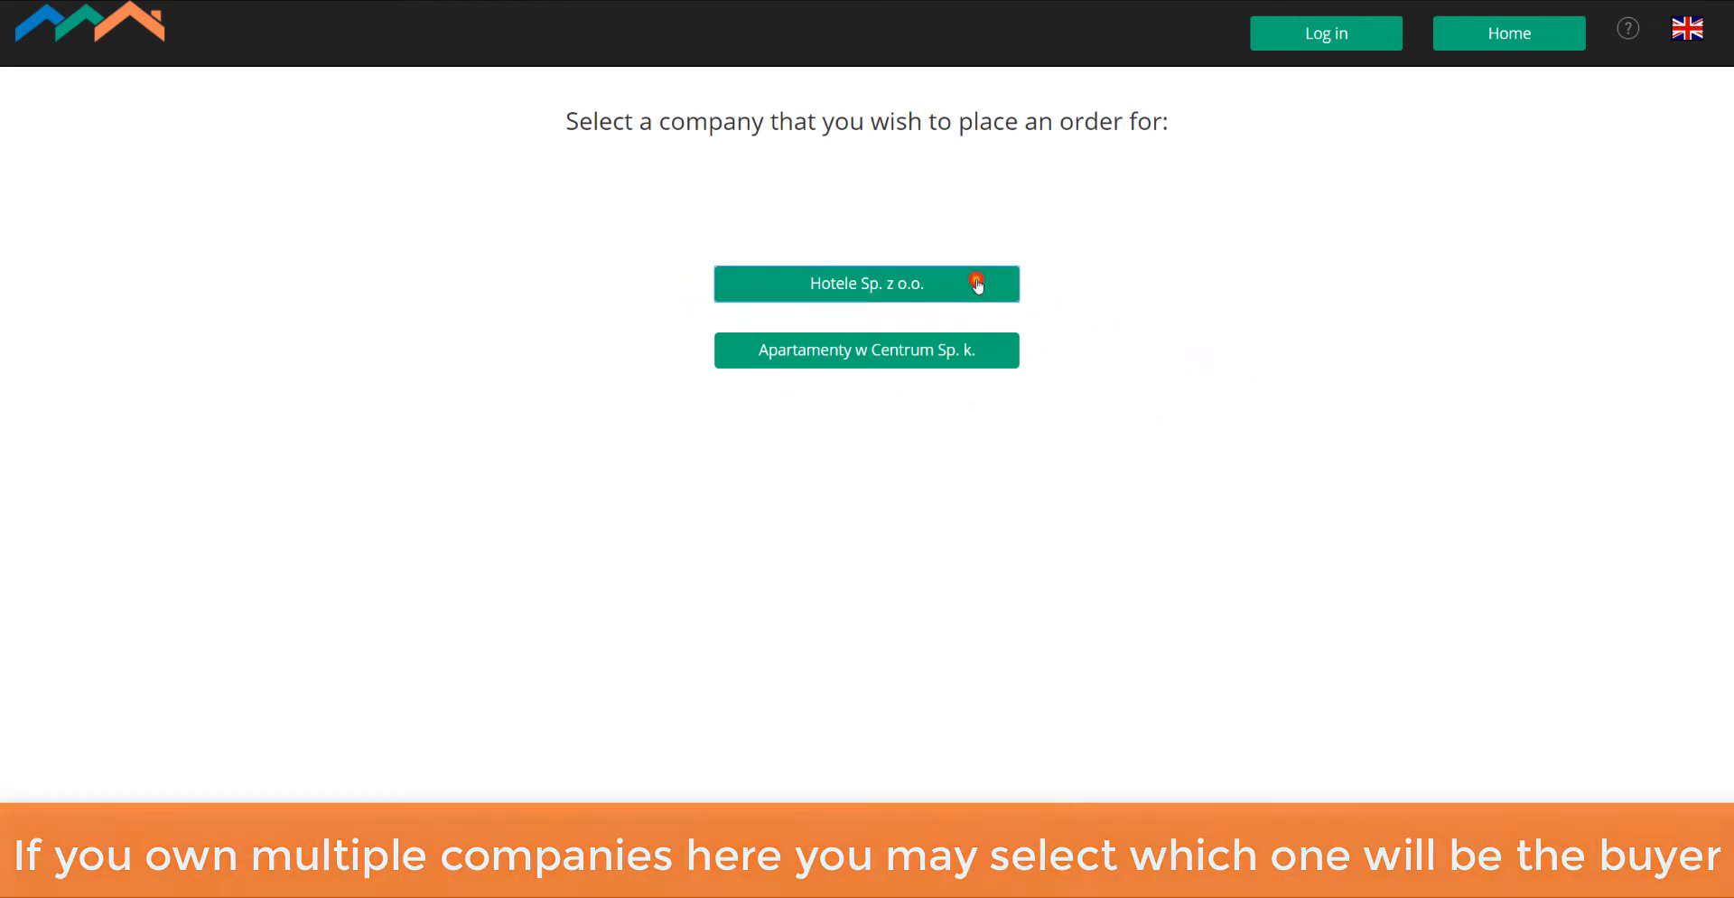
click(865, 283)
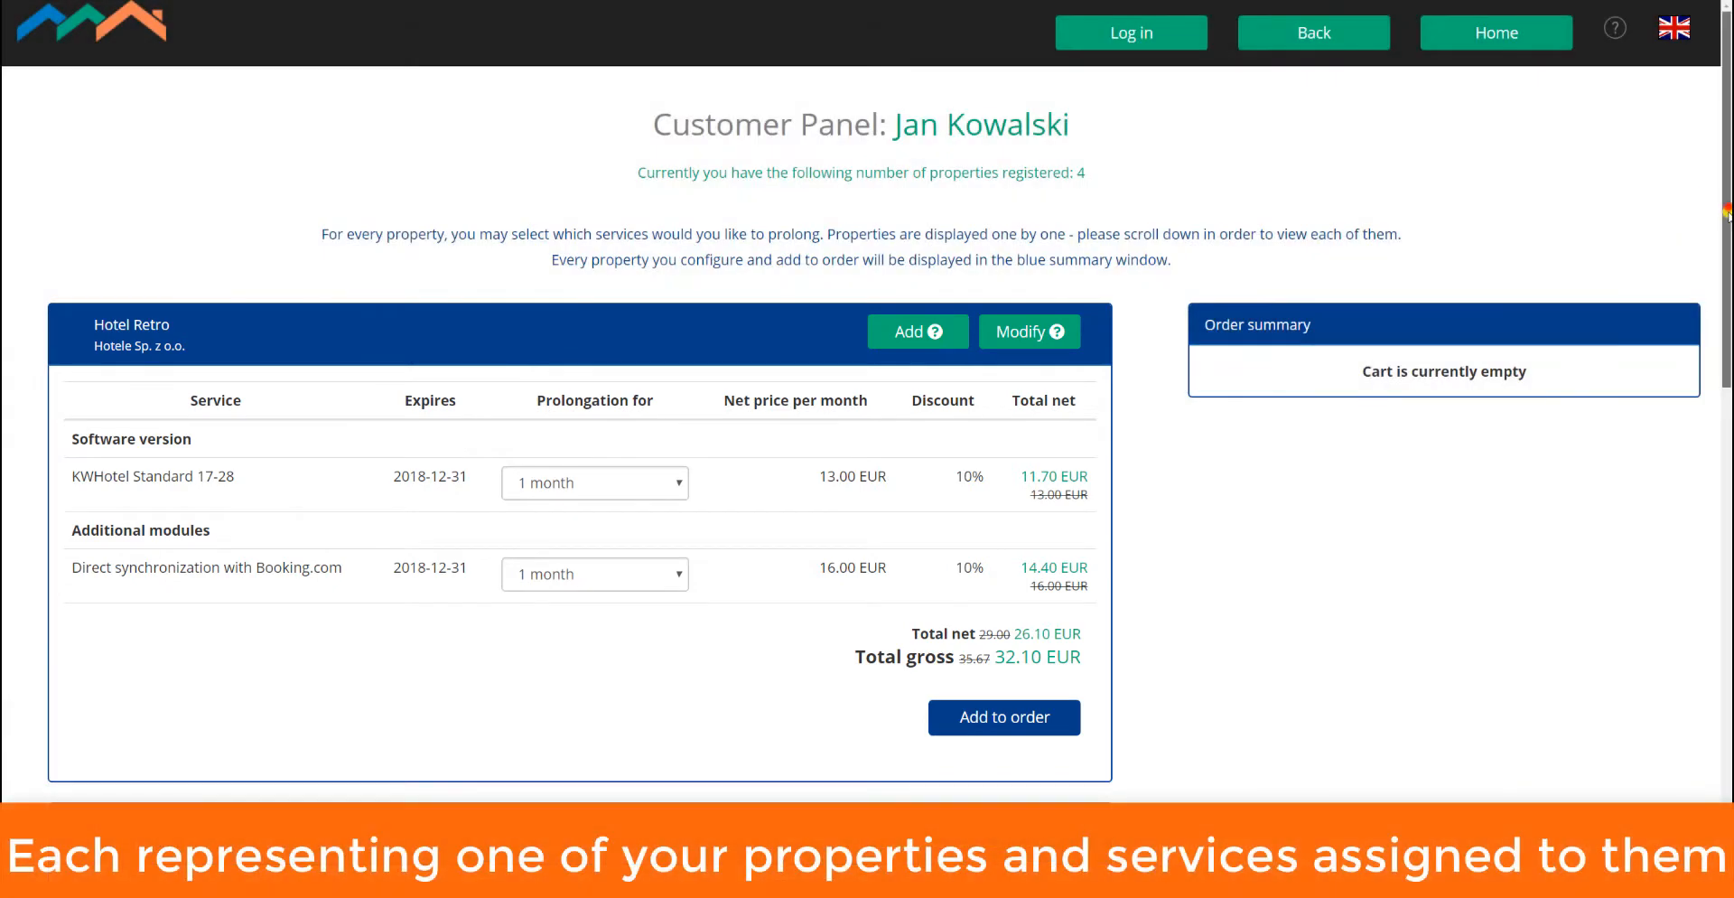
- Set Hotel Retro's prolongation to 6 months and add it to the cart at 192.62 EUR gross
scroll(down, 3)
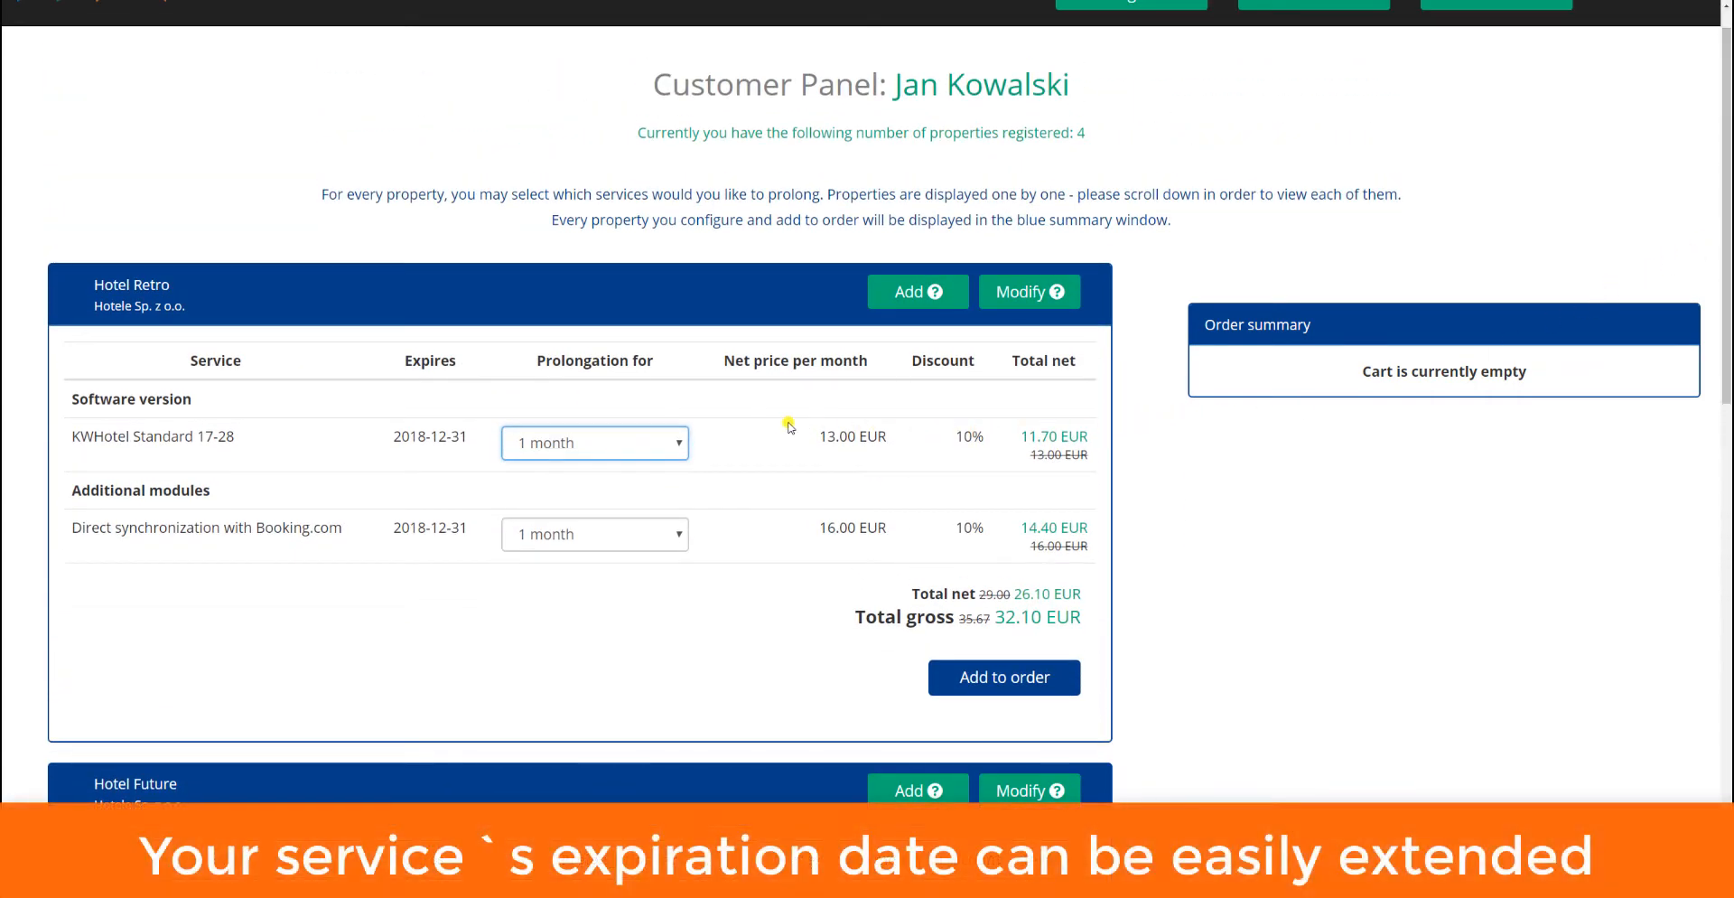
click(595, 442)
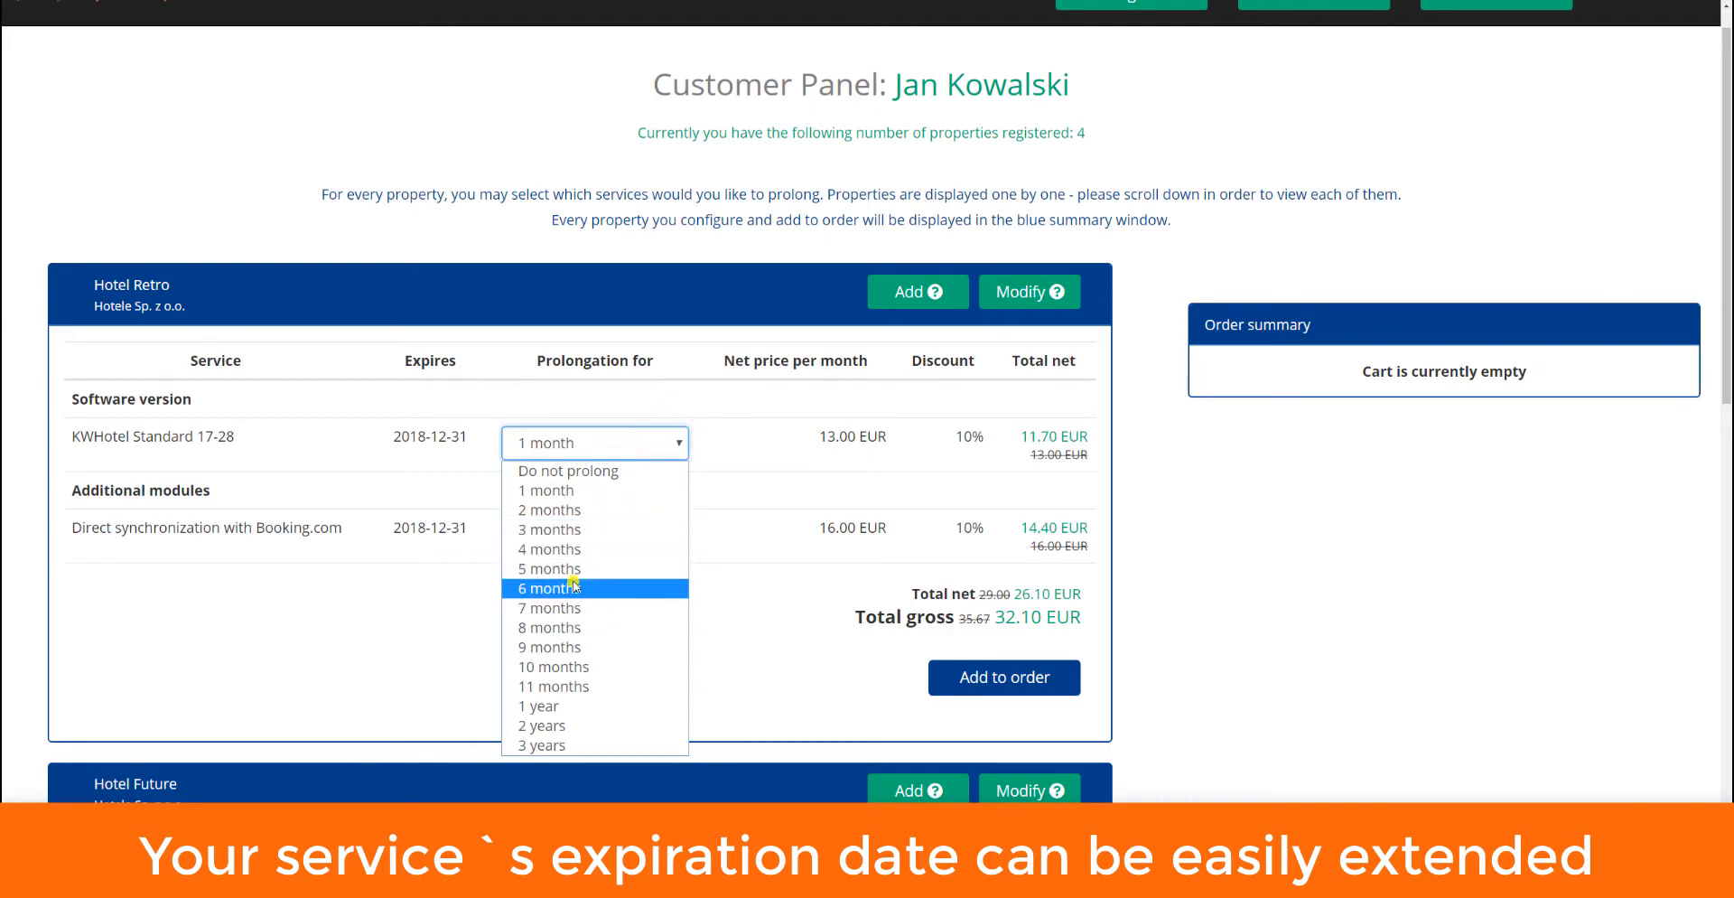
click(547, 587)
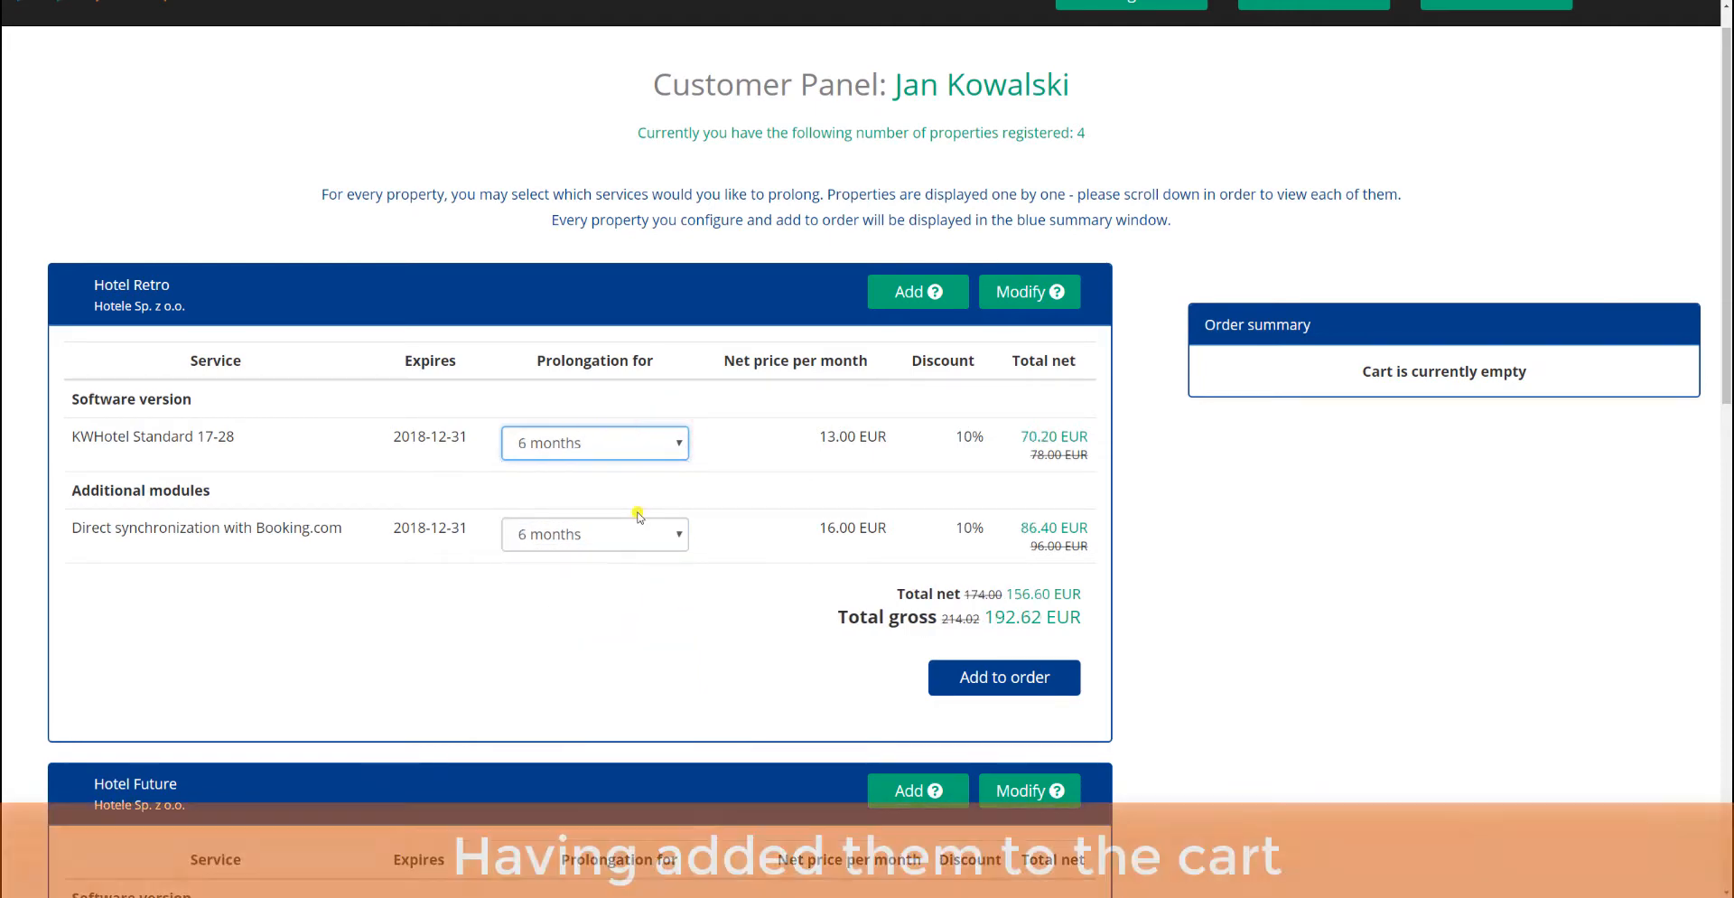
click(1003, 677)
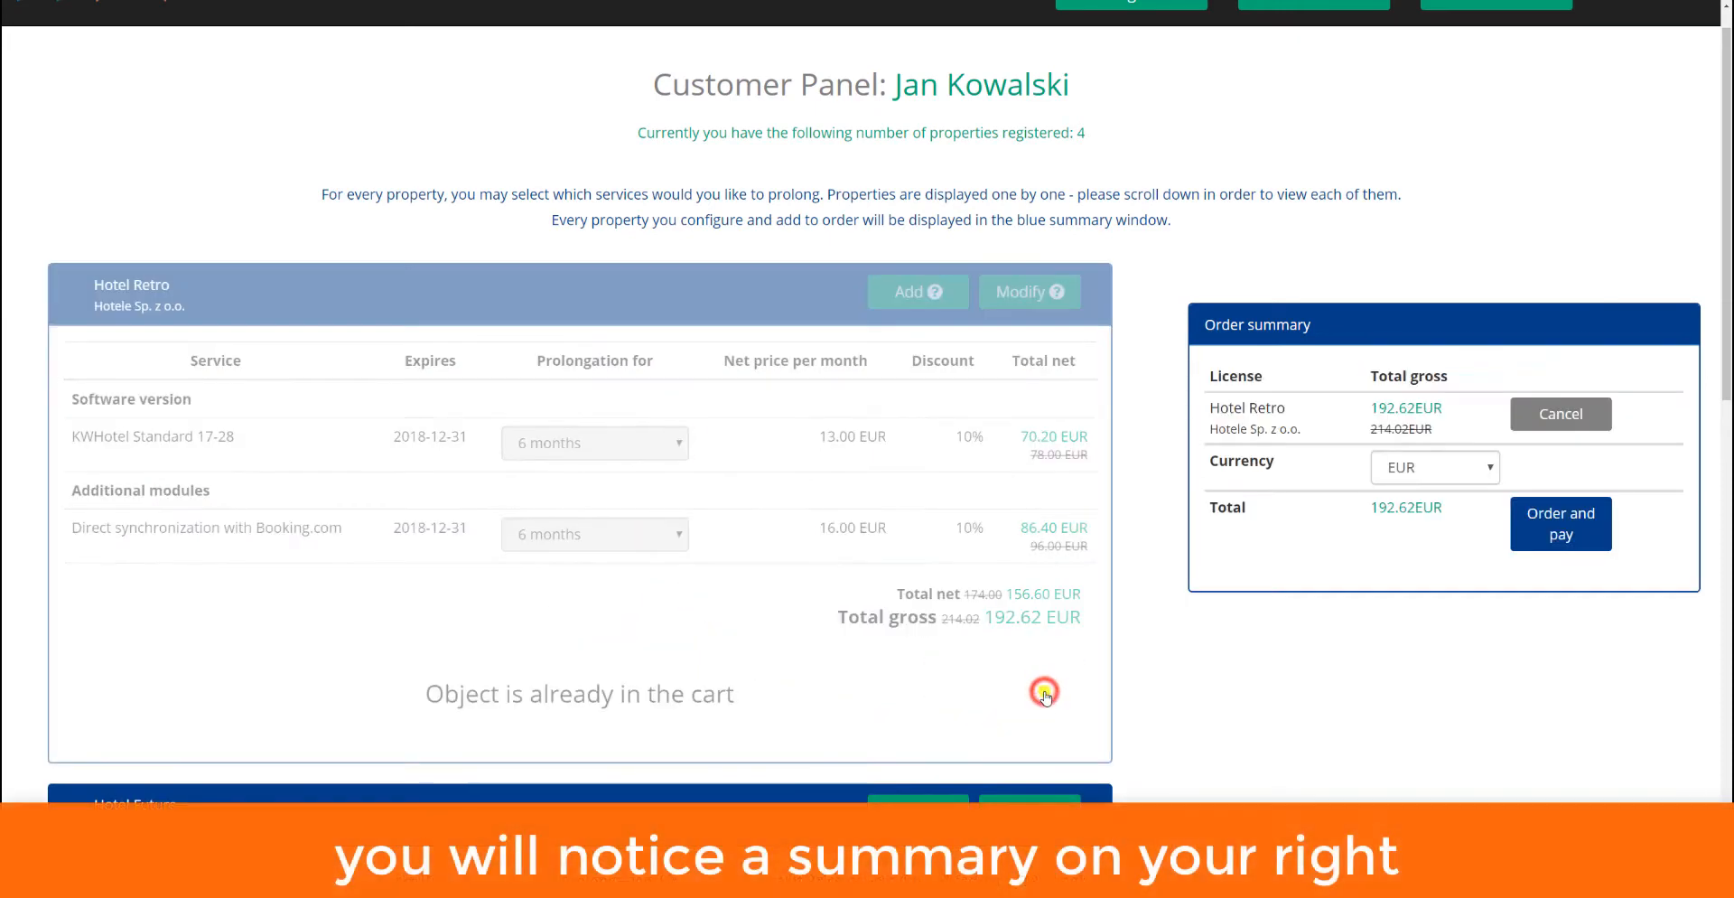
mouse_move(1457, 537)
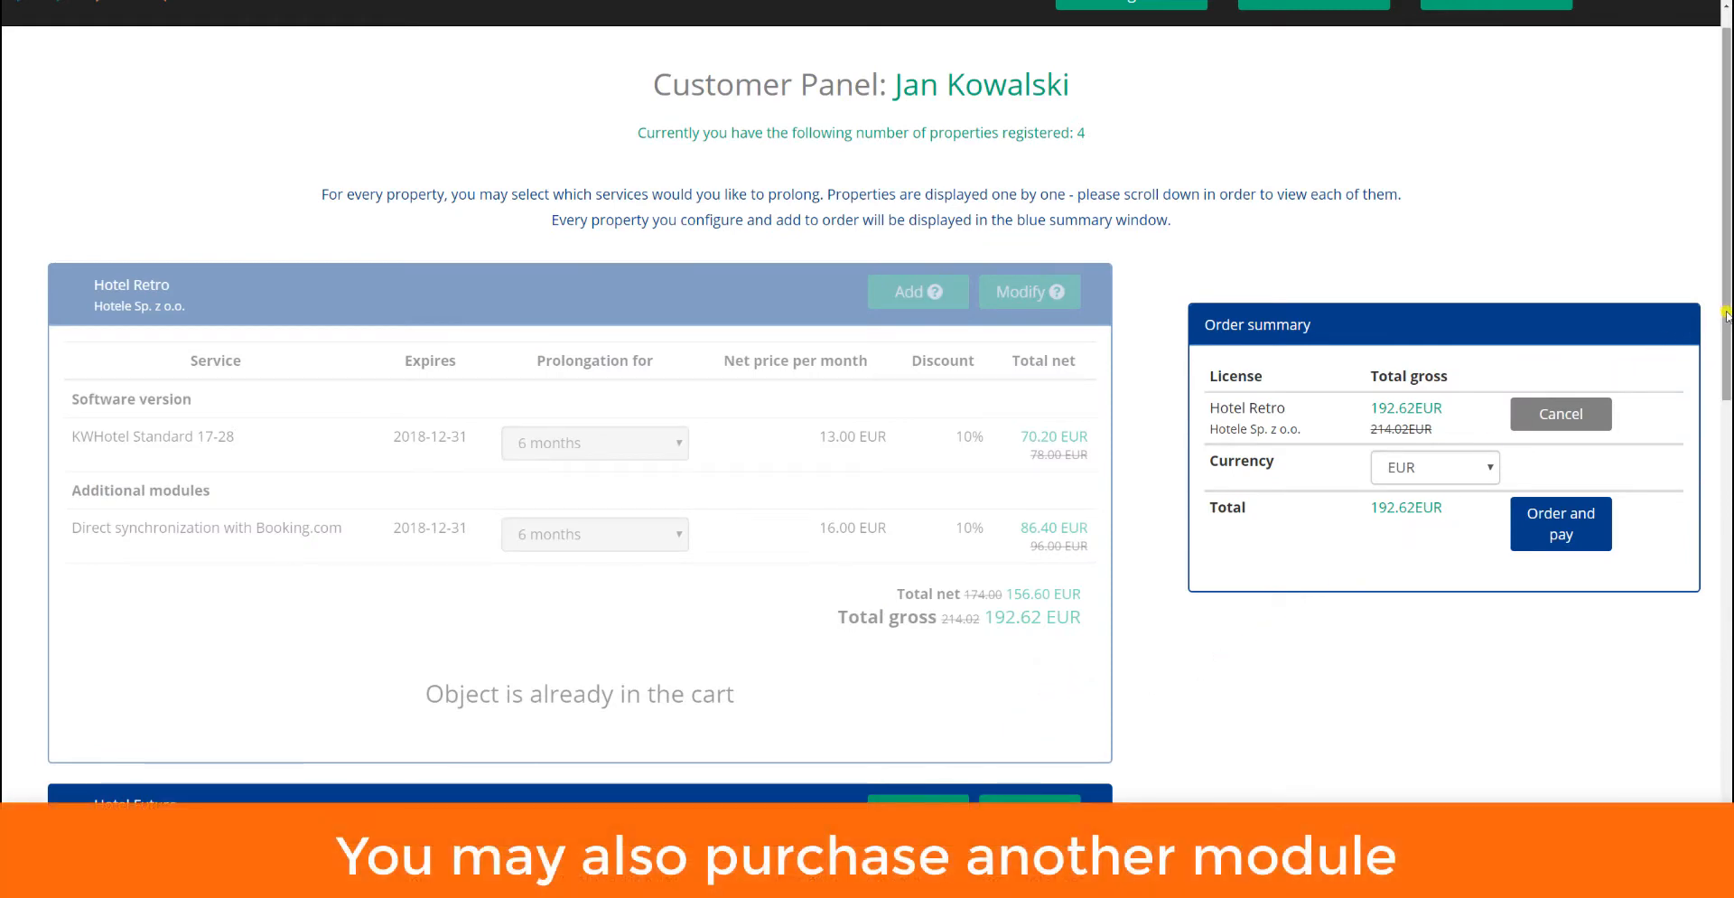
scroll(down, 3)
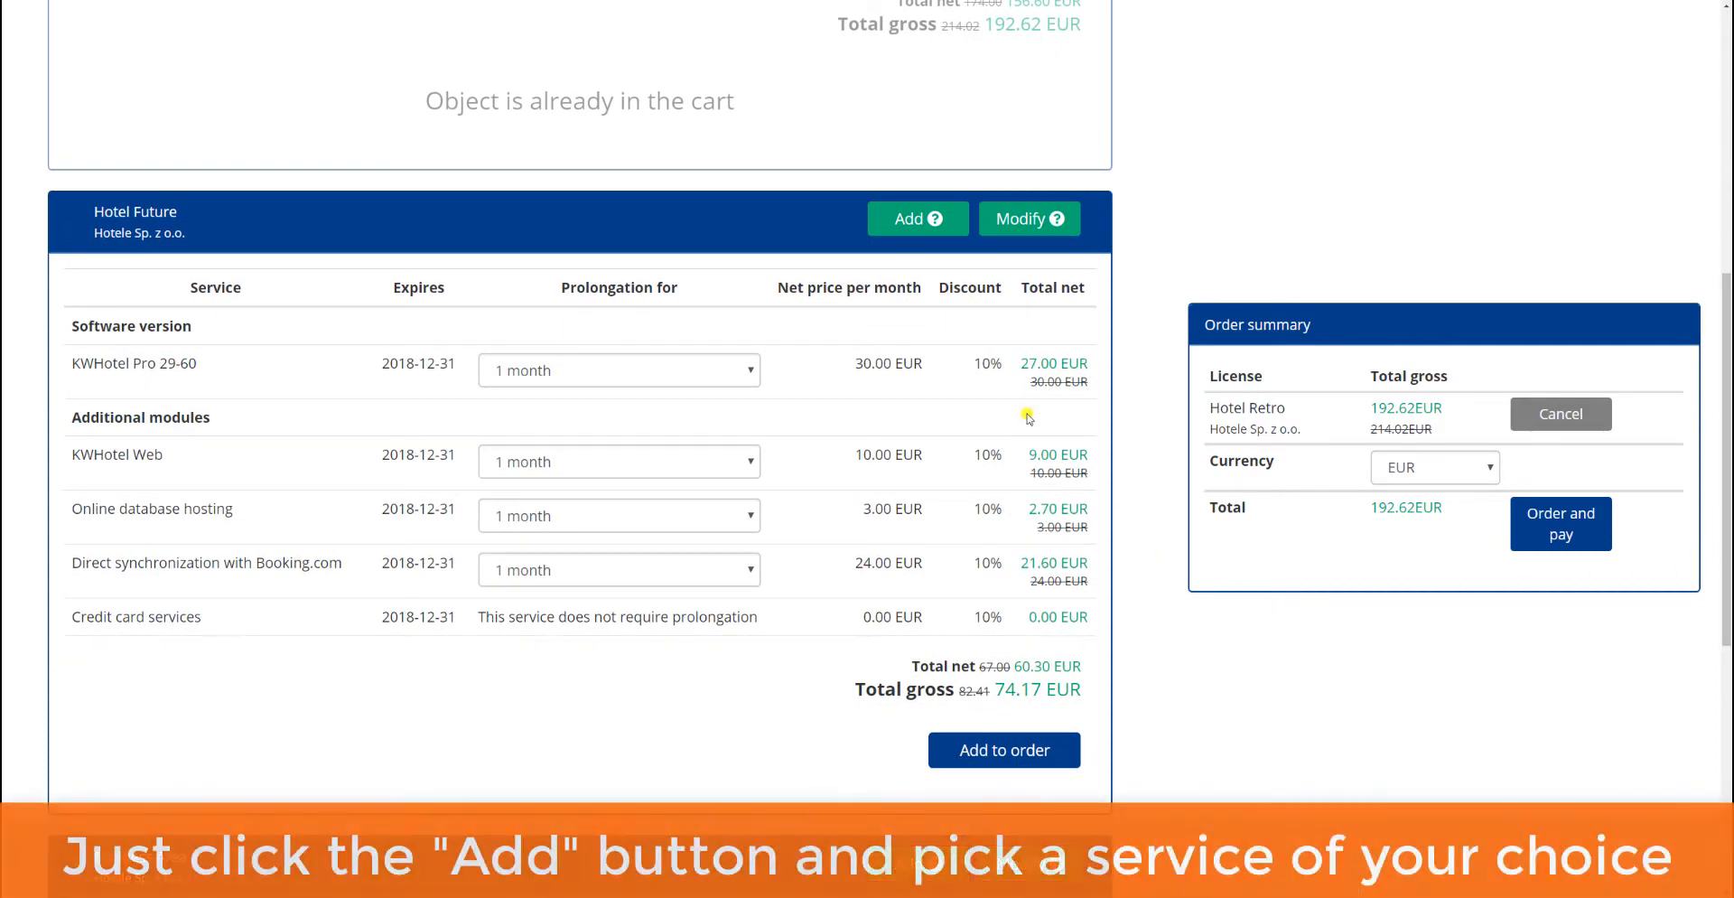
- Add the KWHotel Booking Engine module to Hotel Future and put it in the cart, total 284.50 EUR
click(916, 219)
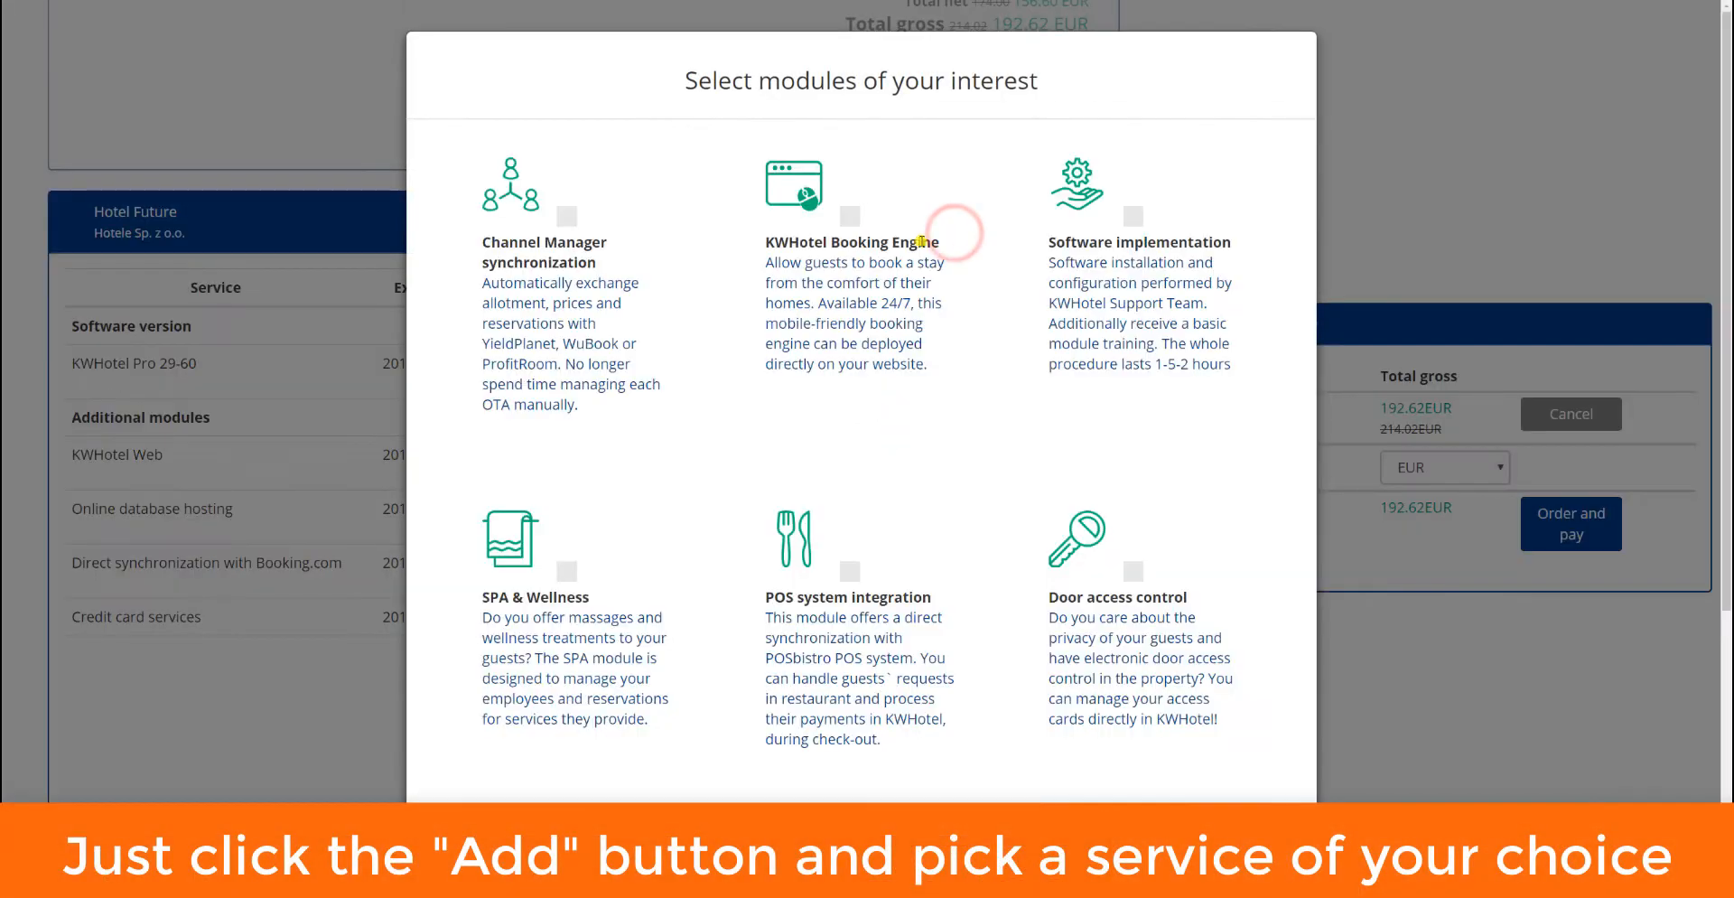
scroll(down, 3)
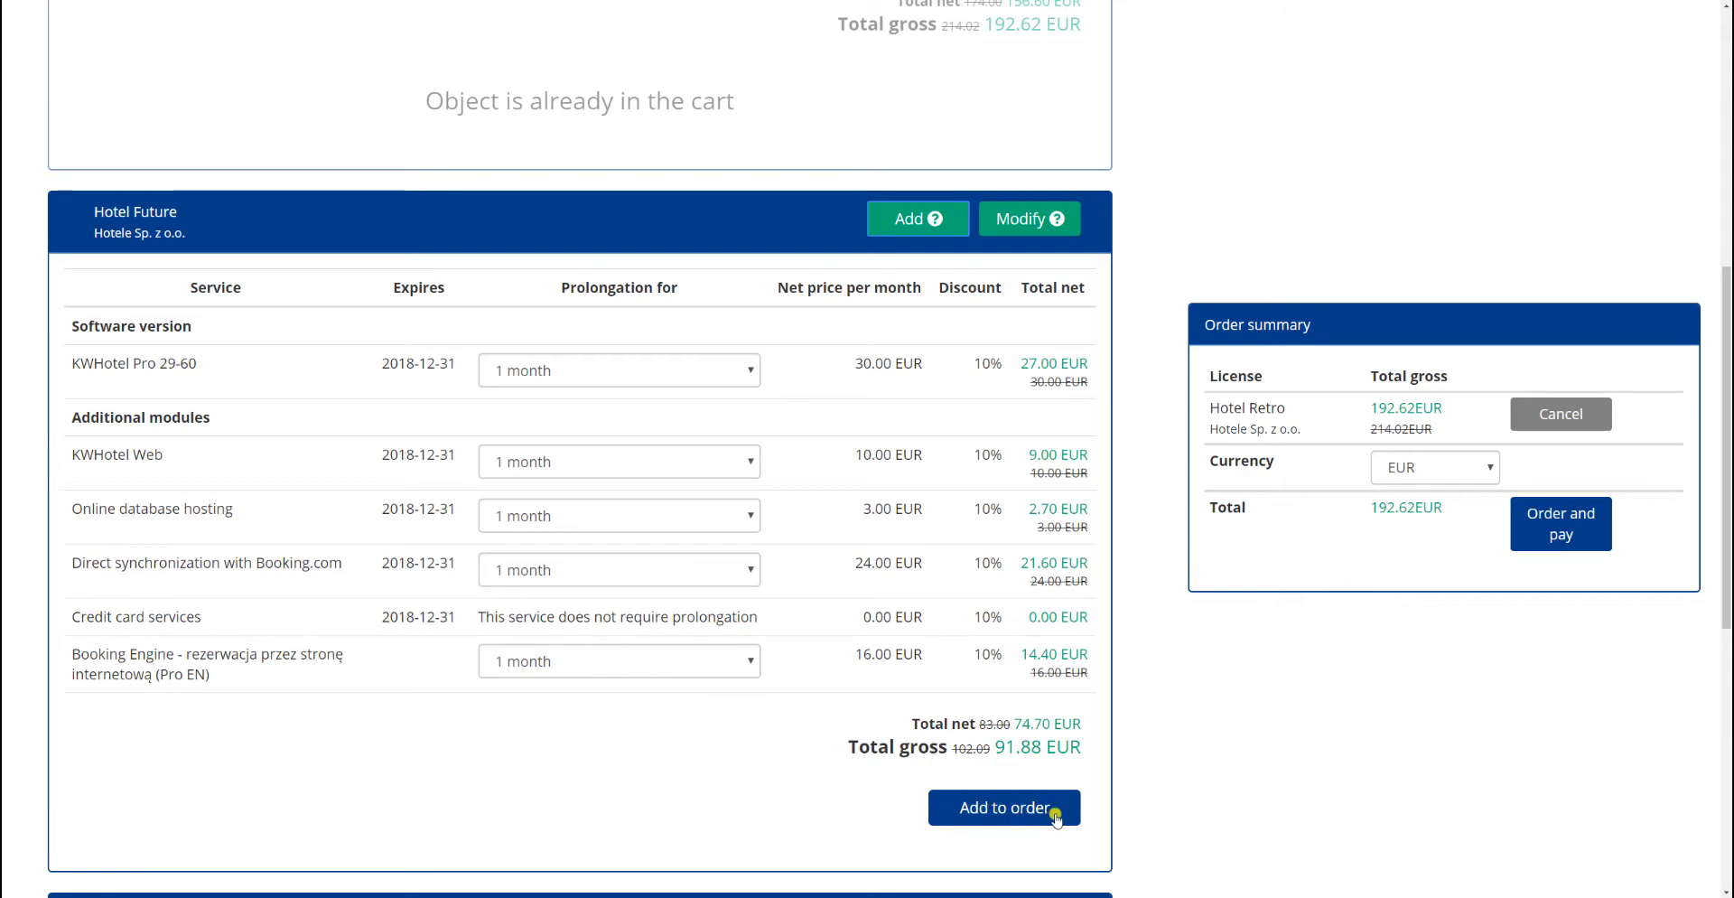
click(1003, 808)
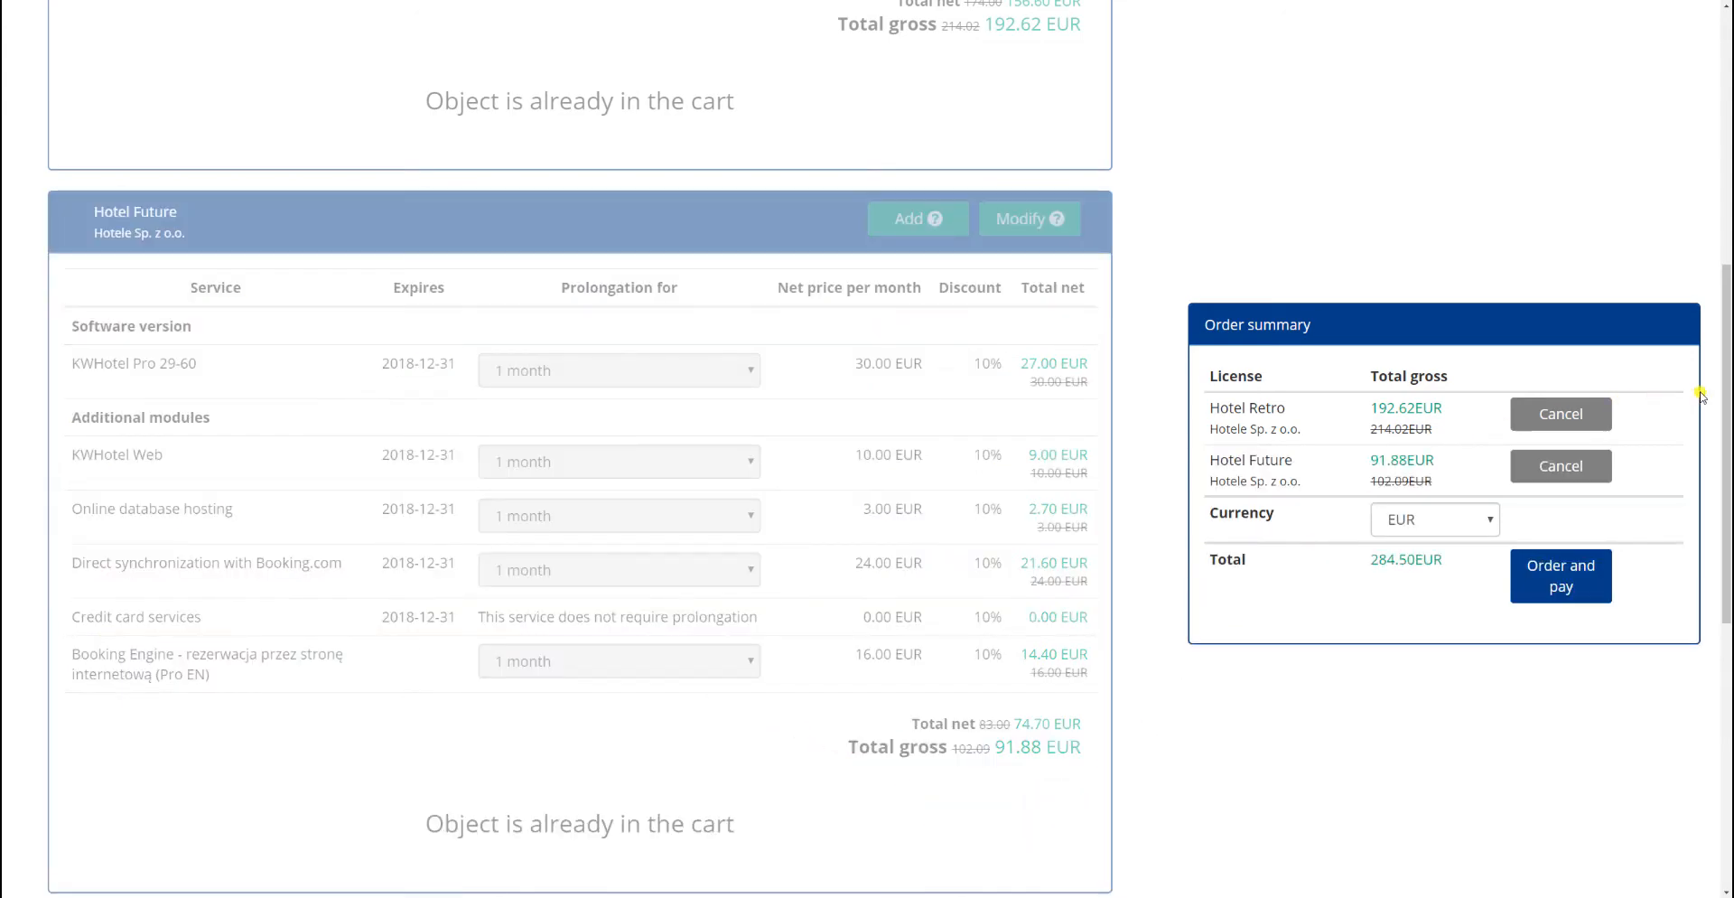
scroll(down, 3)
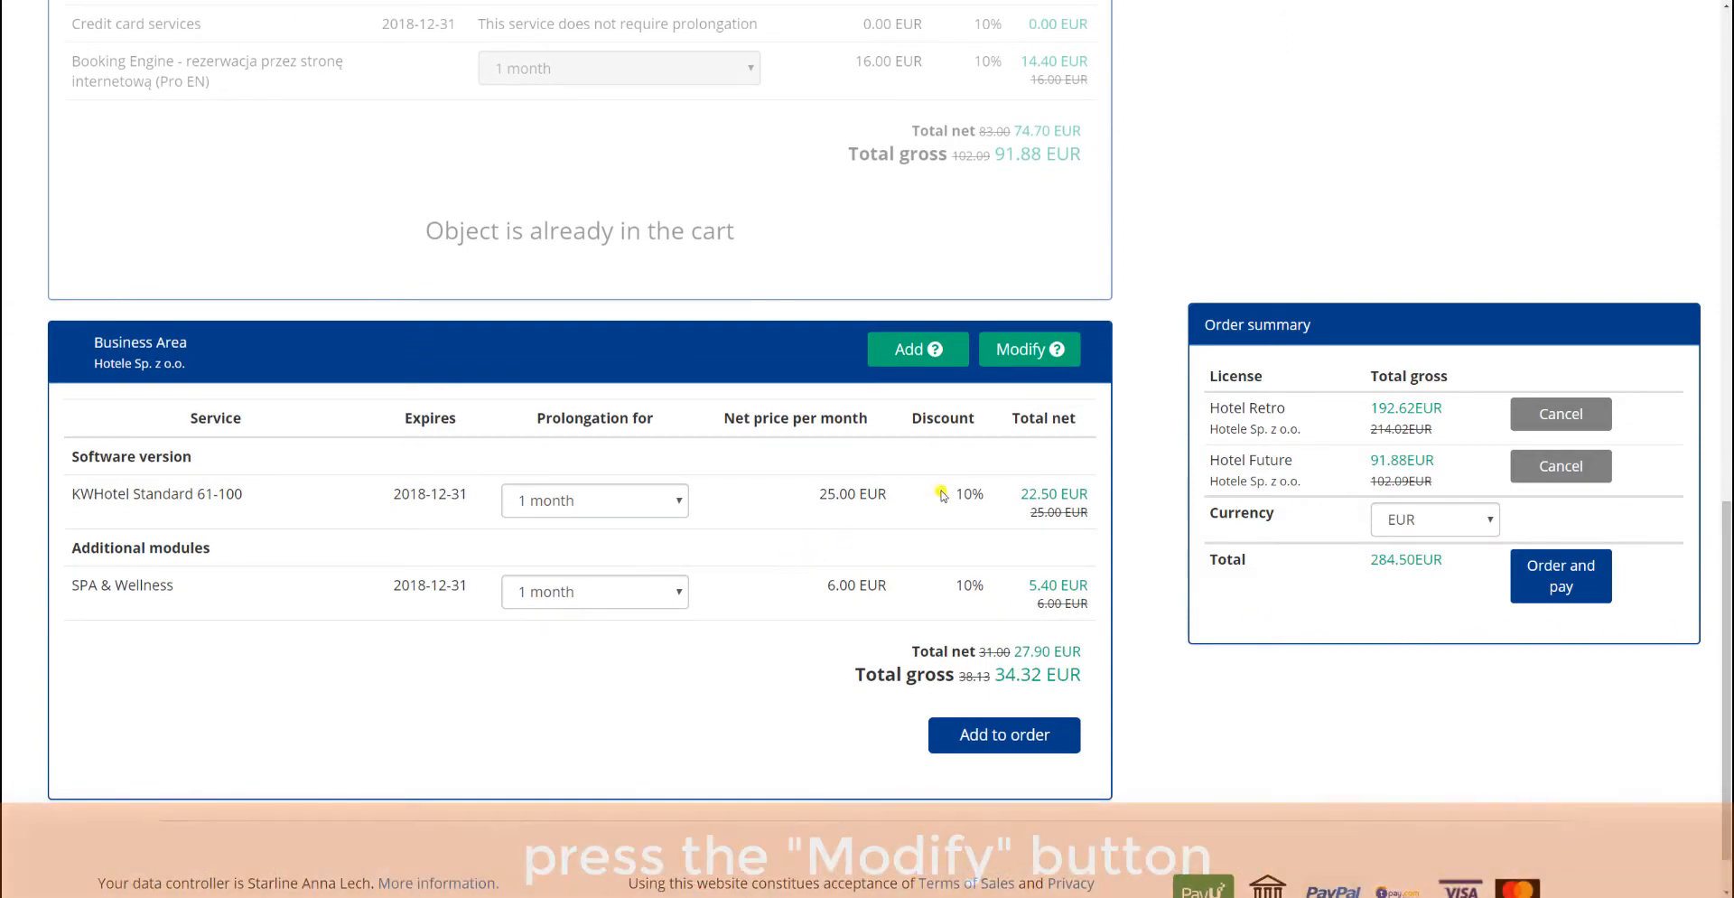
- Upgrade Business Area to KWHotel Standard 300+ and add it to the order at 31.42 EUR, total 315.92 EUR
click(1028, 349)
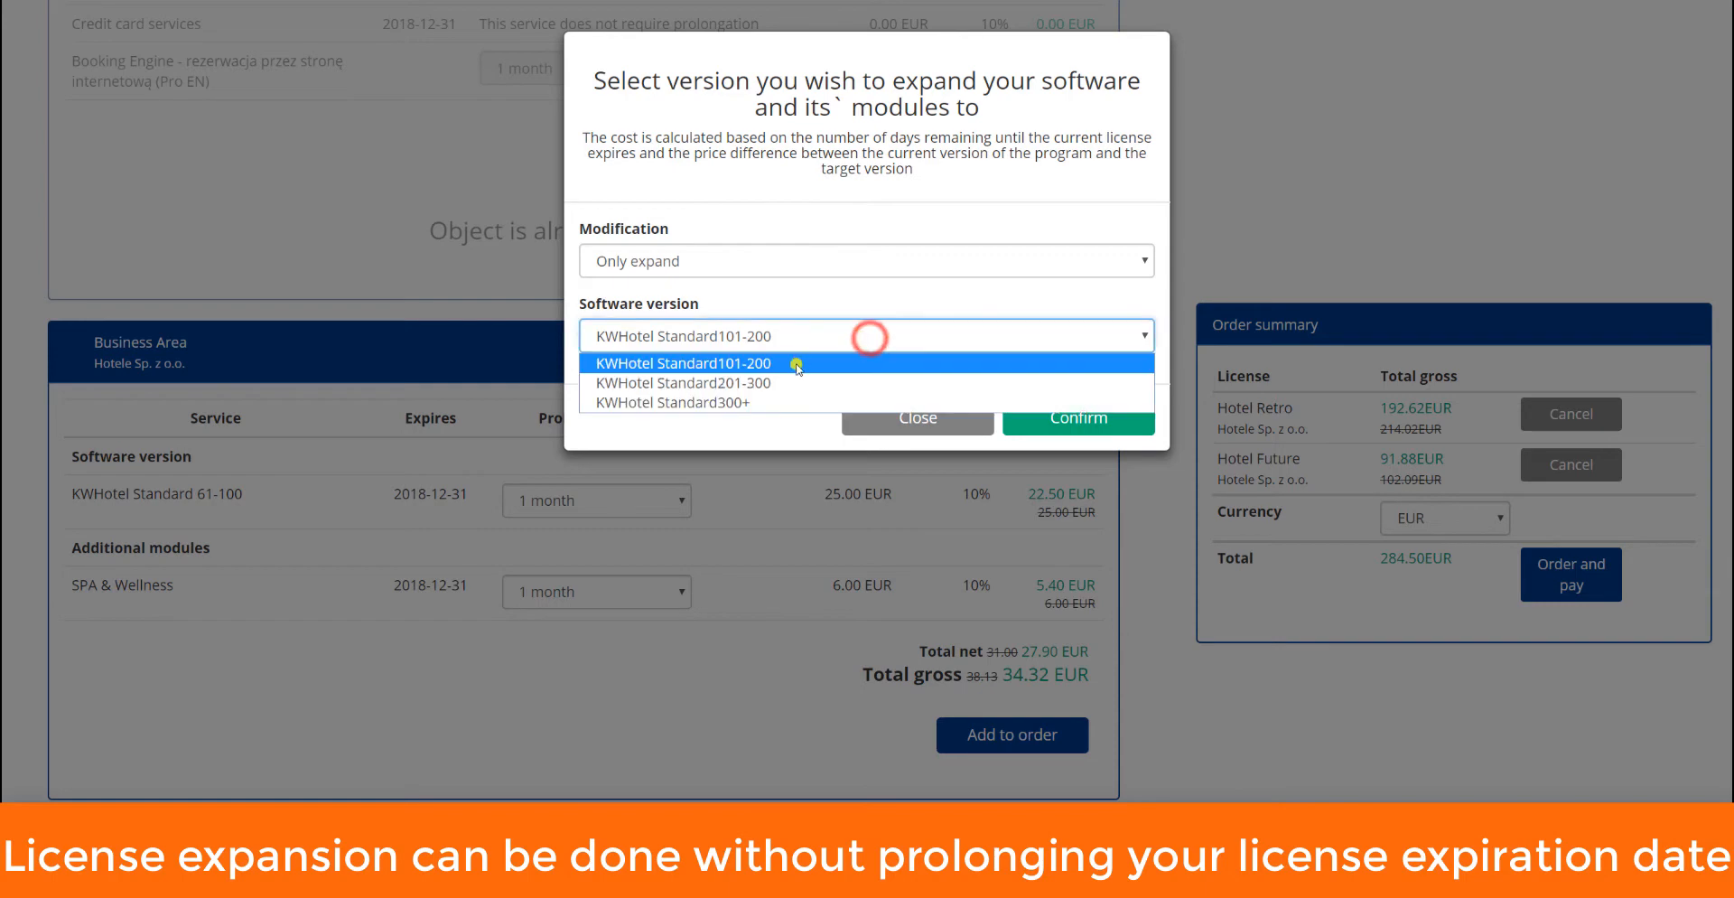
click(672, 401)
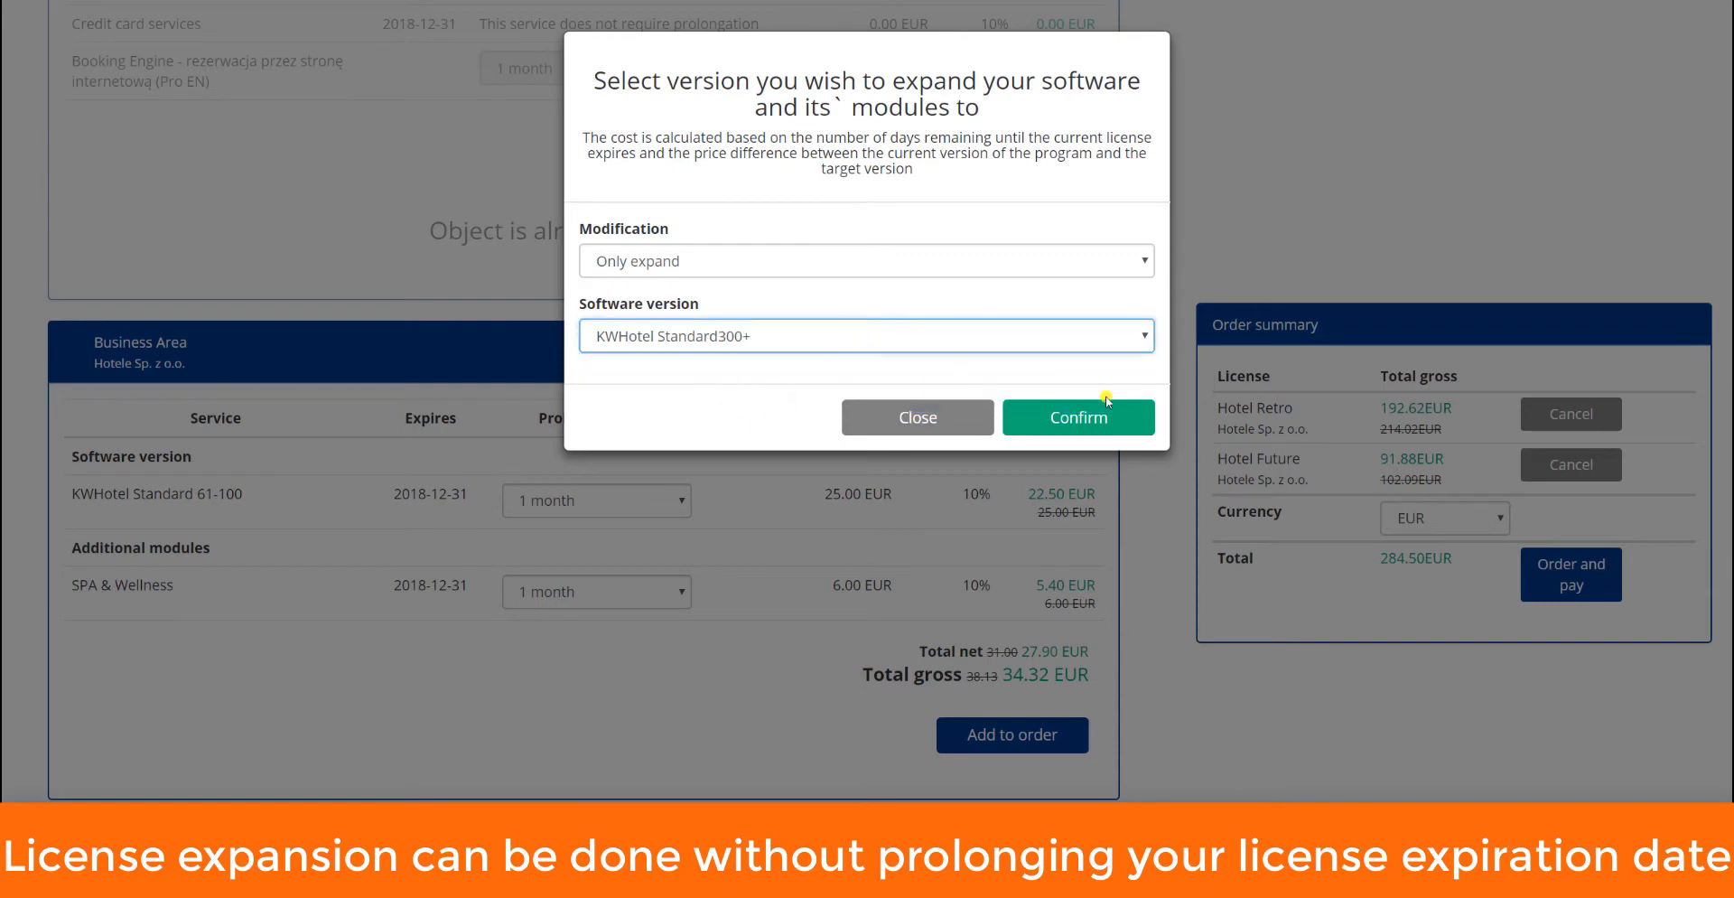
click(1077, 417)
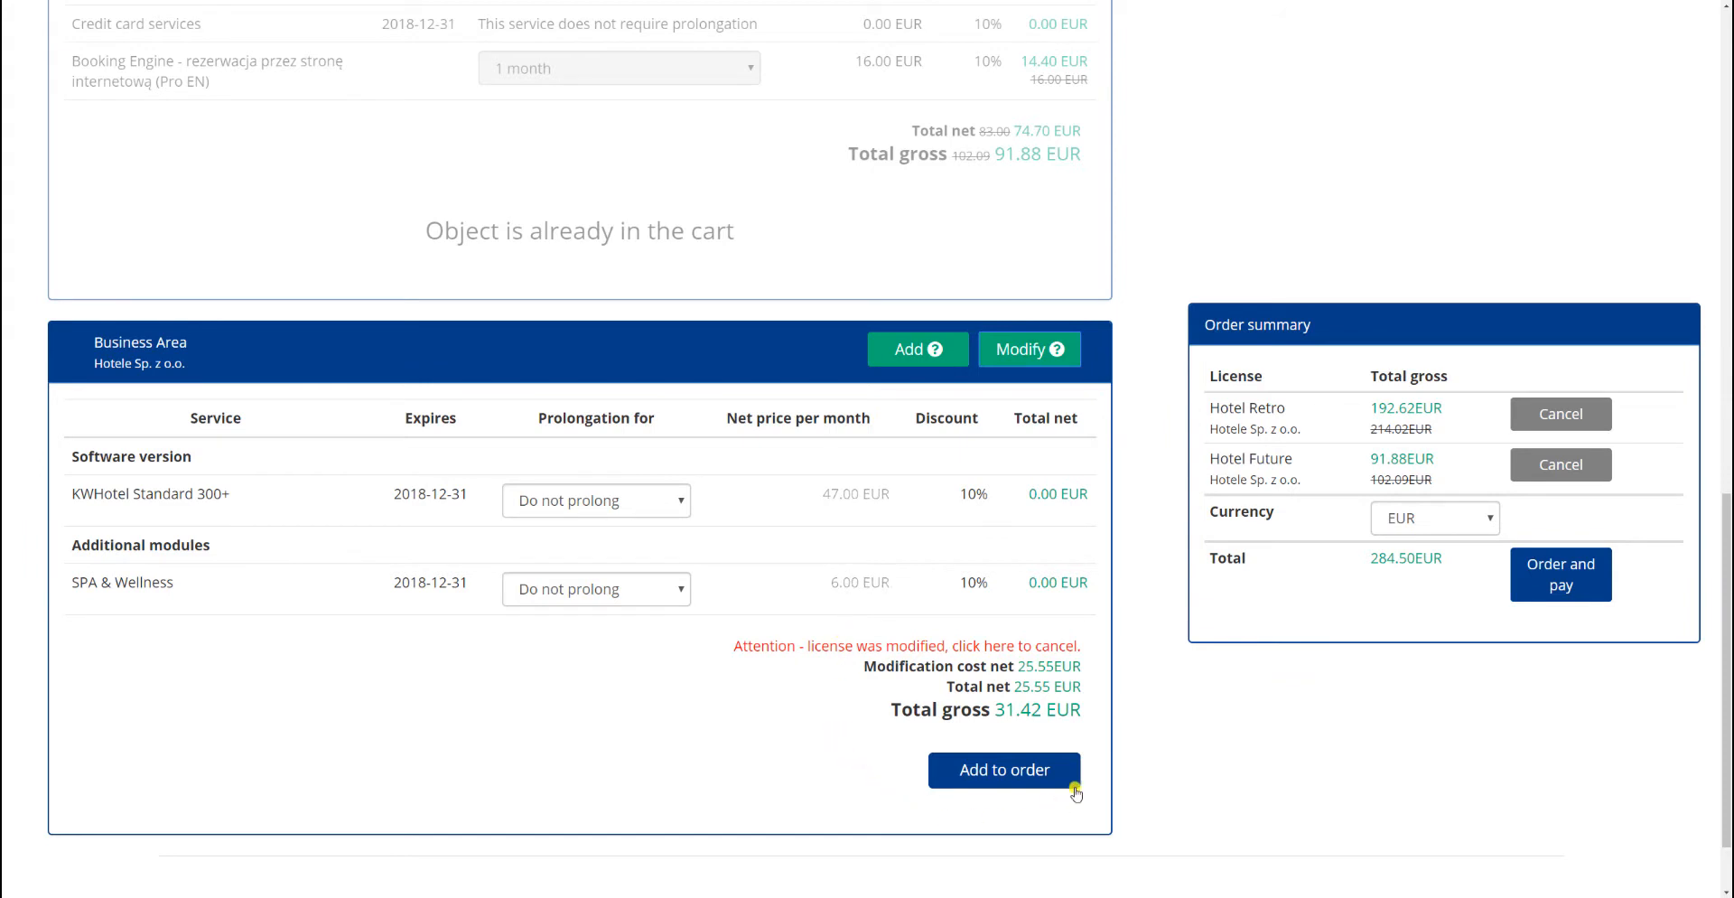
click(1003, 770)
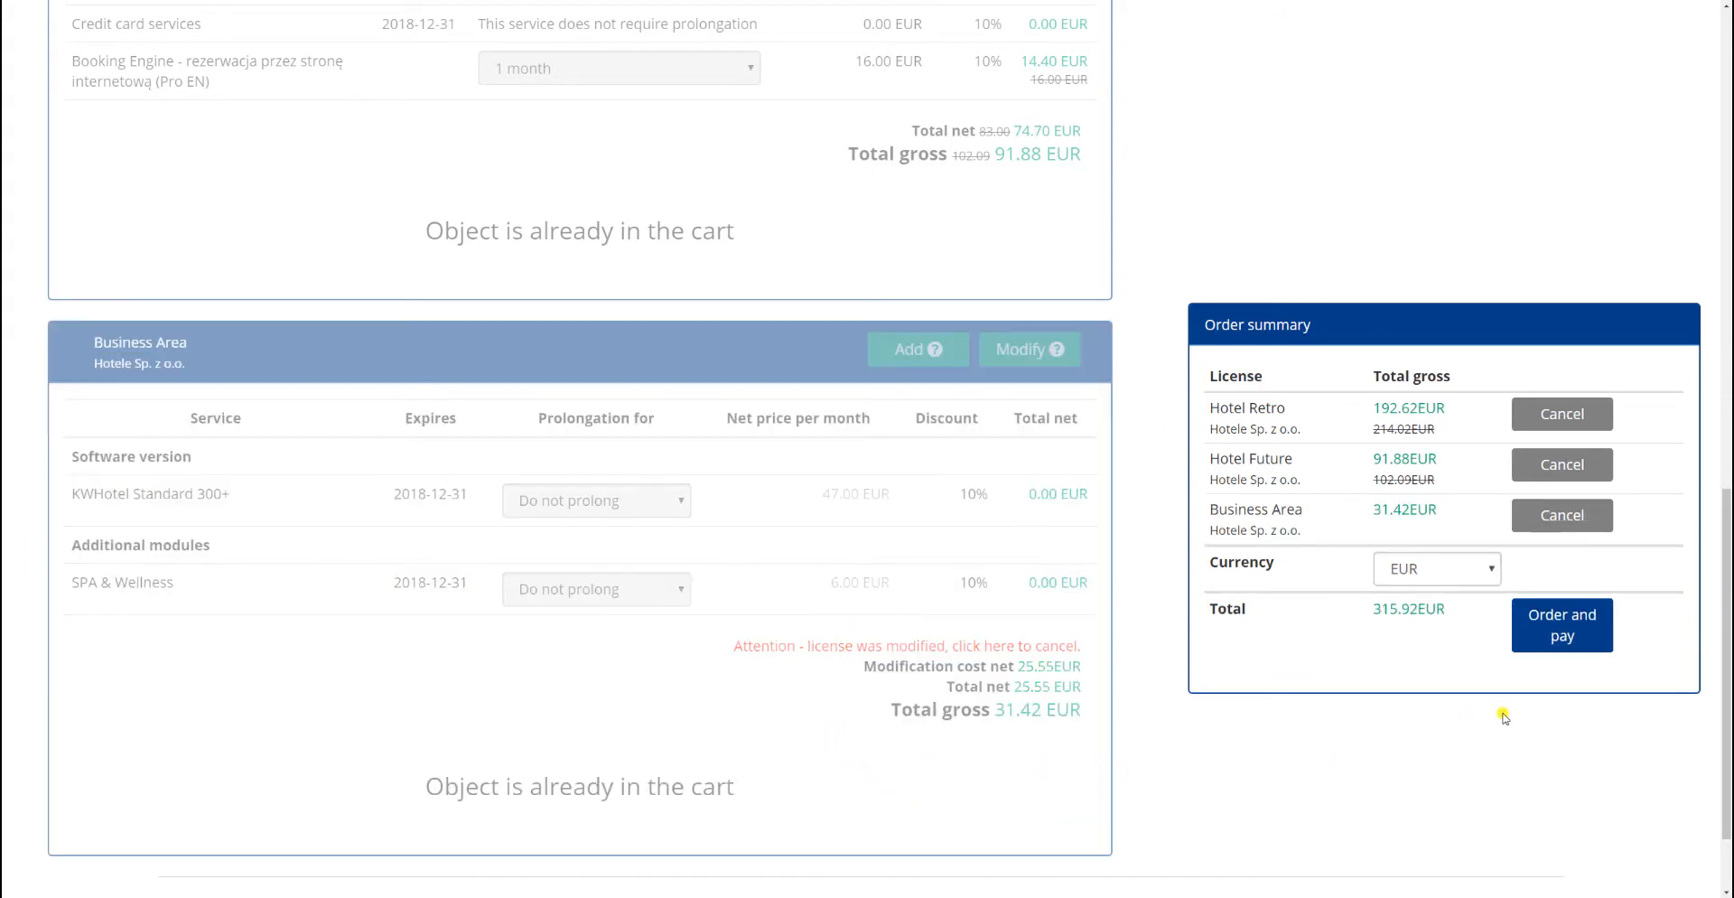
mouse_move(1288, 732)
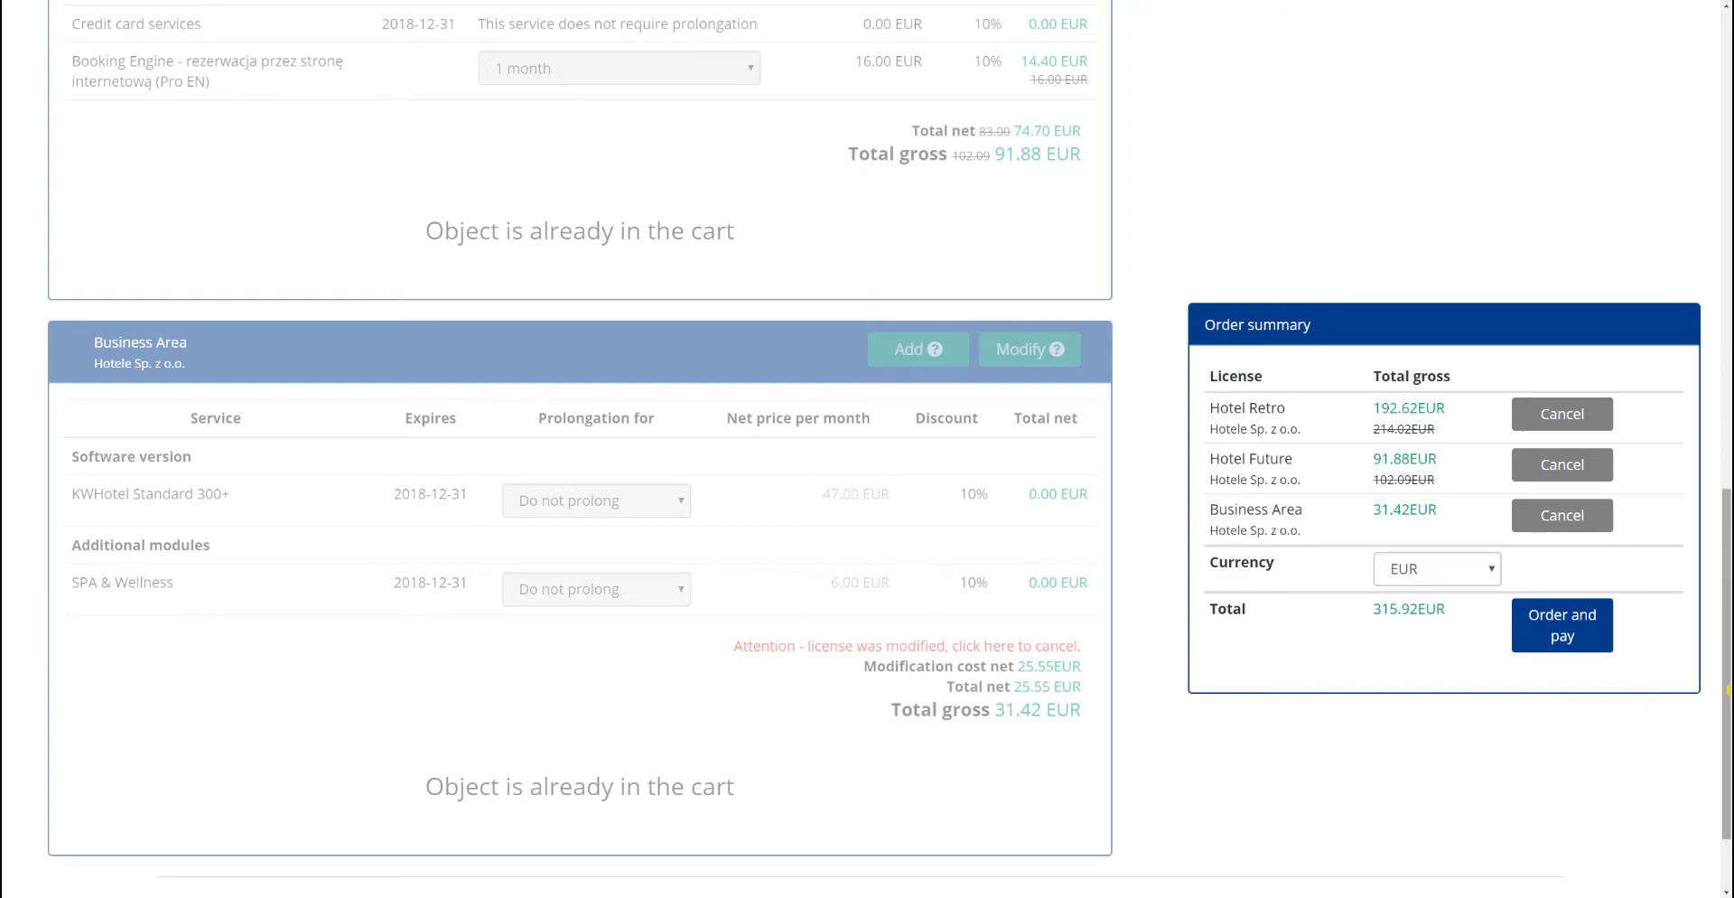
scroll(up, 3)
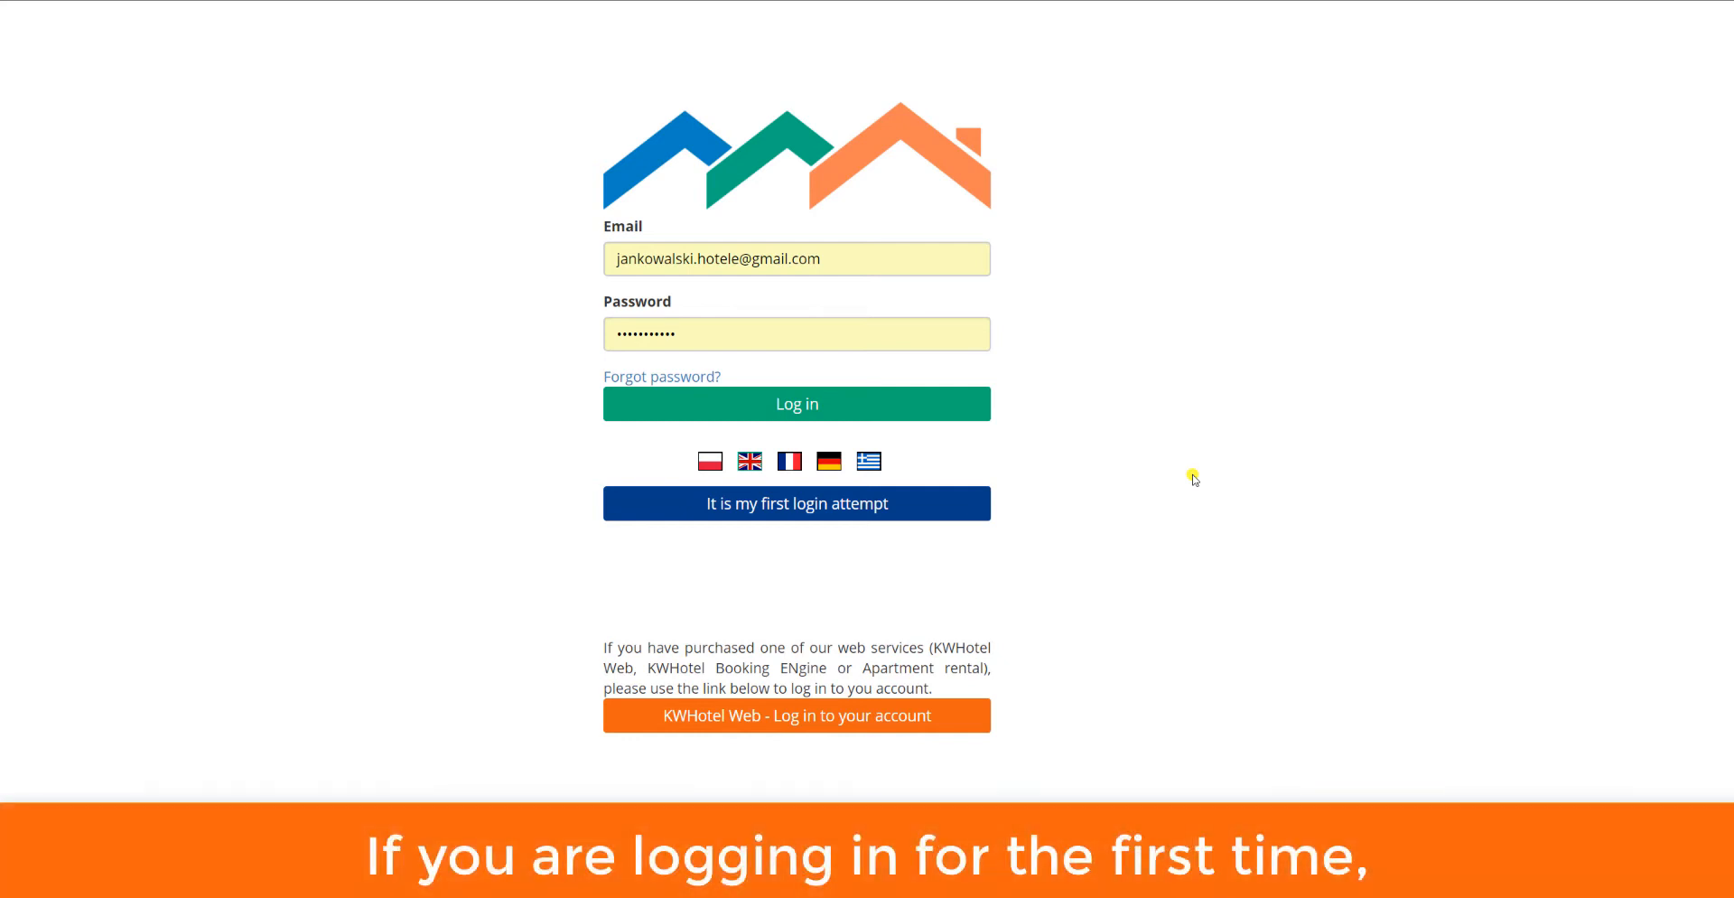
click(661, 378)
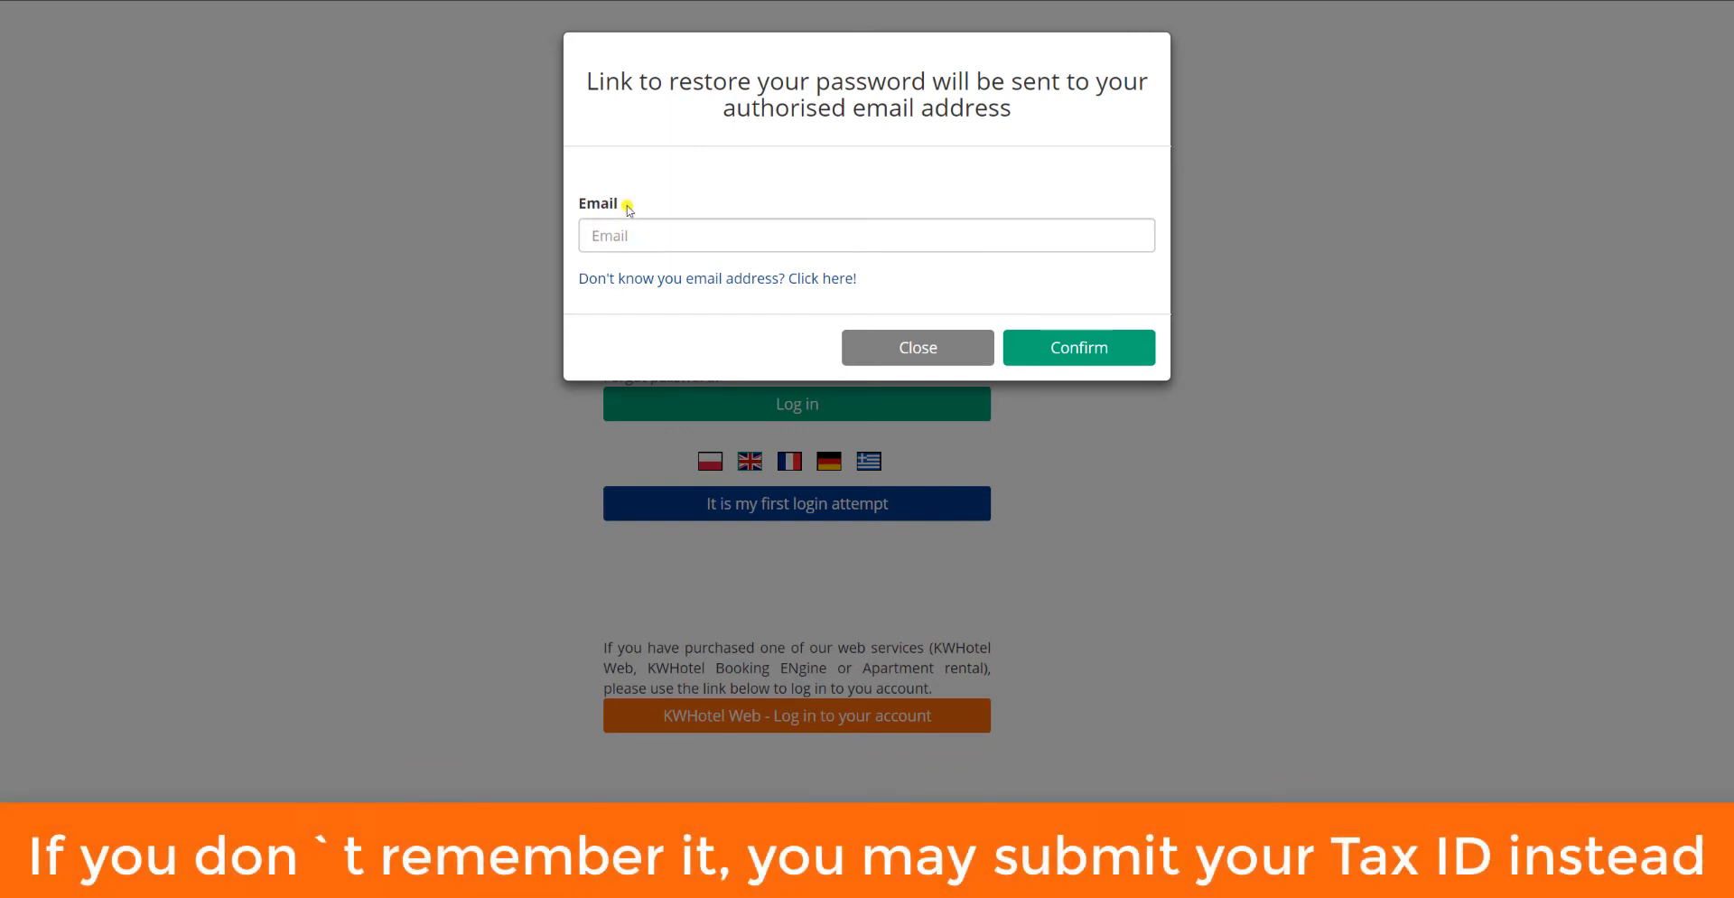
click(824, 279)
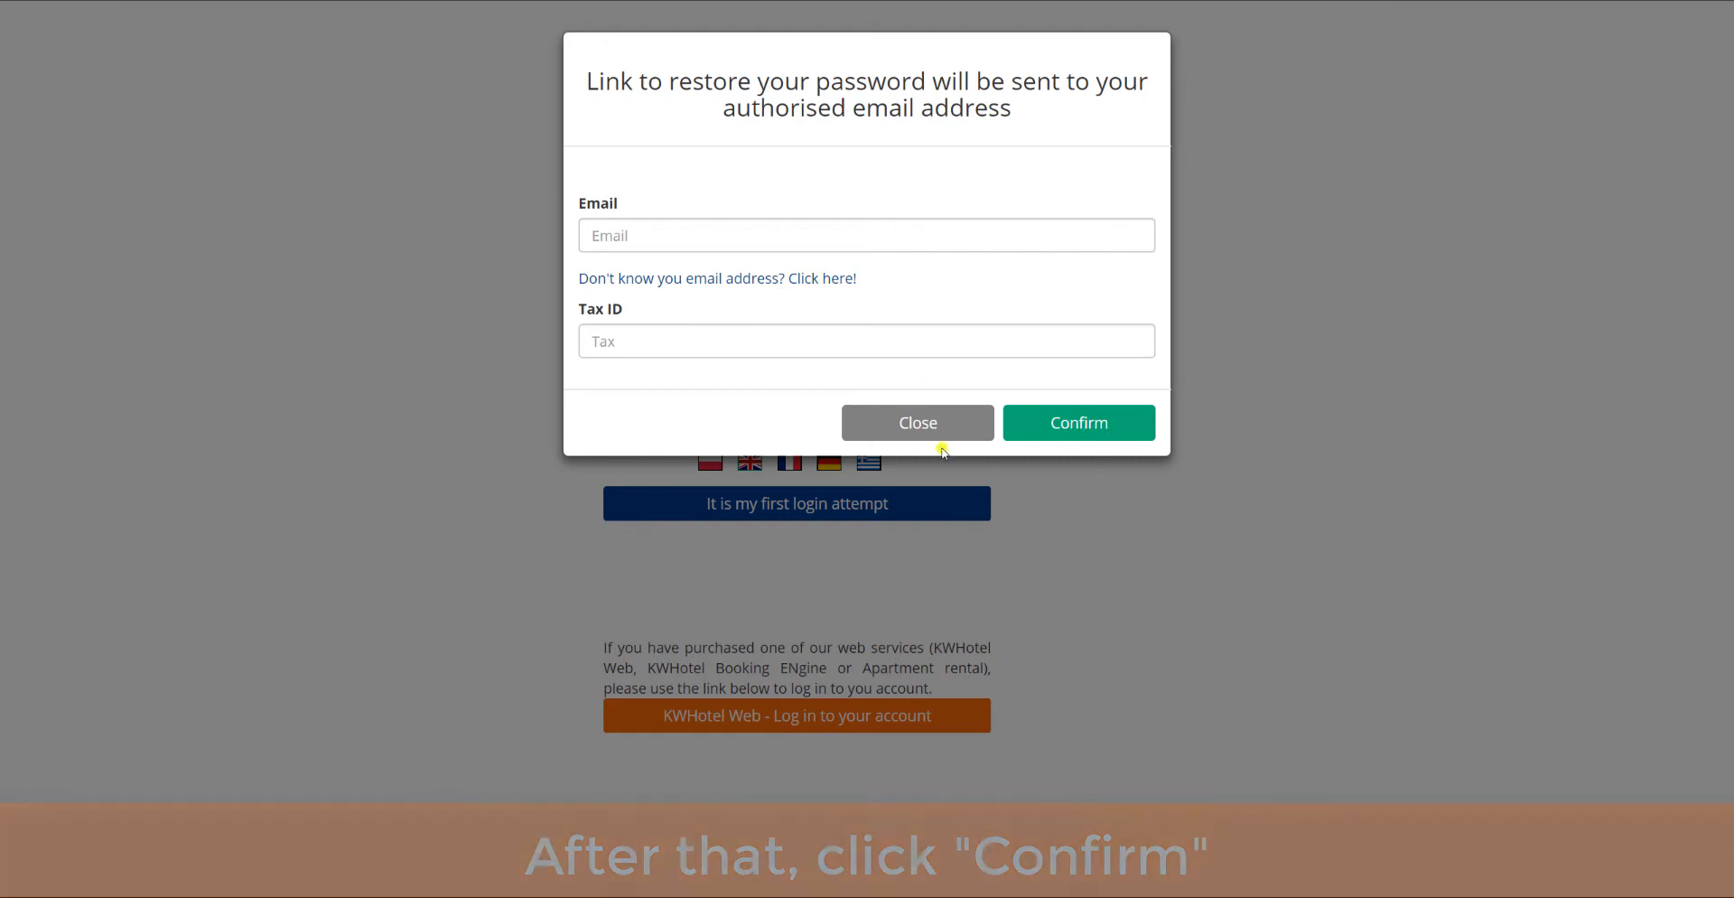
click(917, 422)
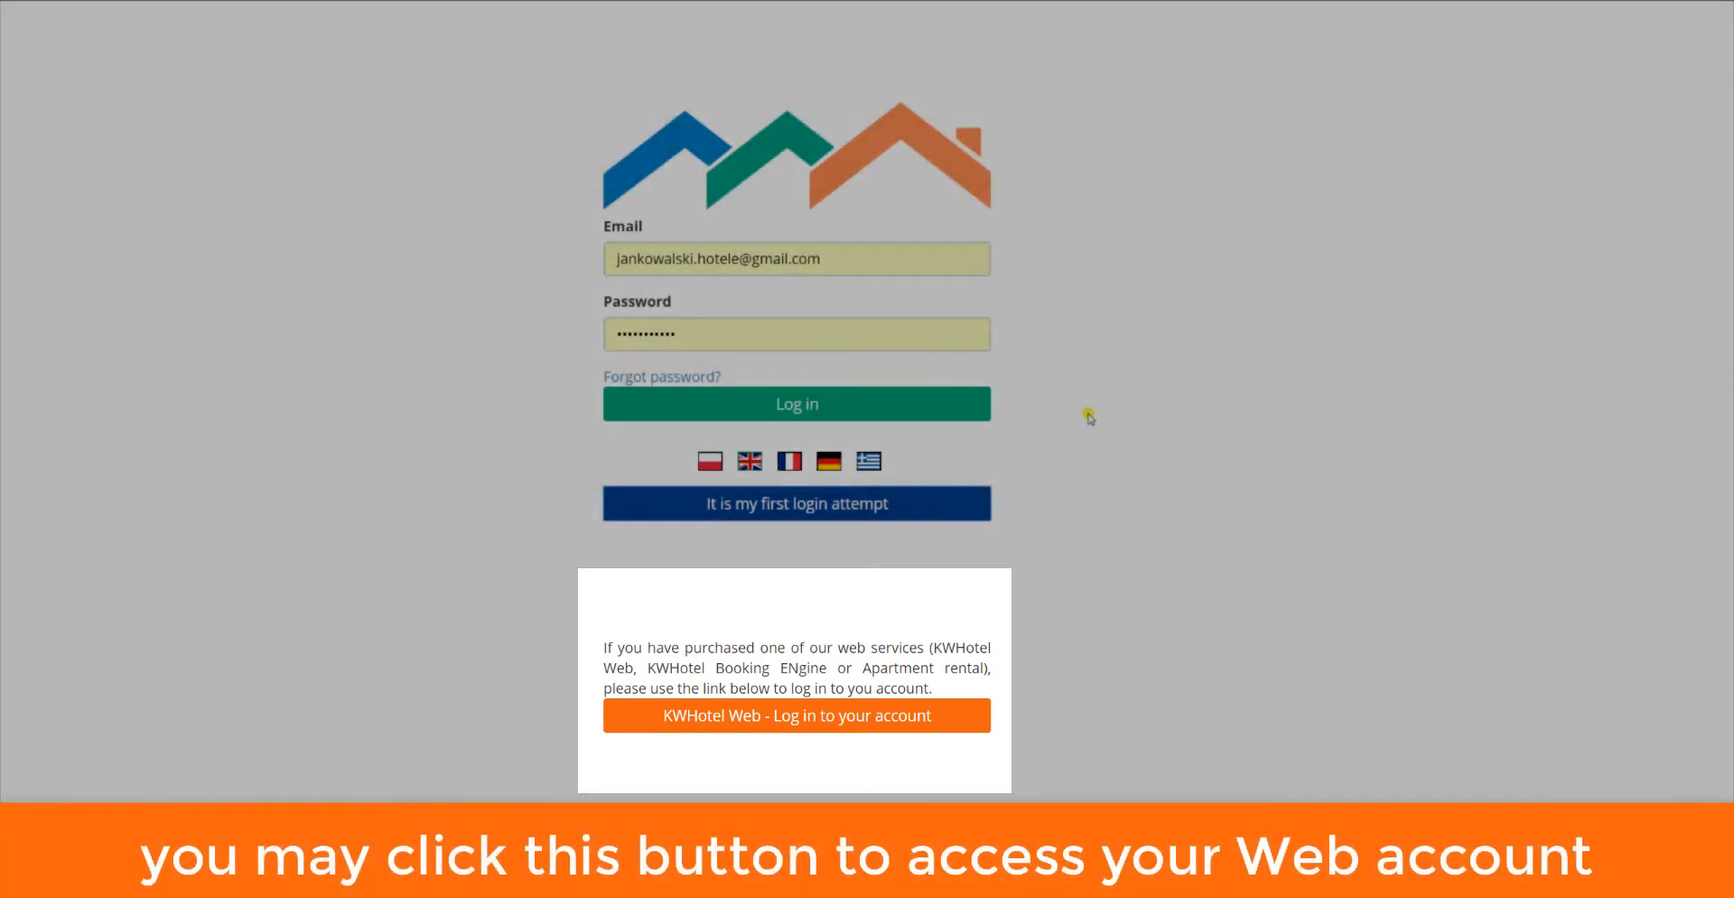
click(795, 403)
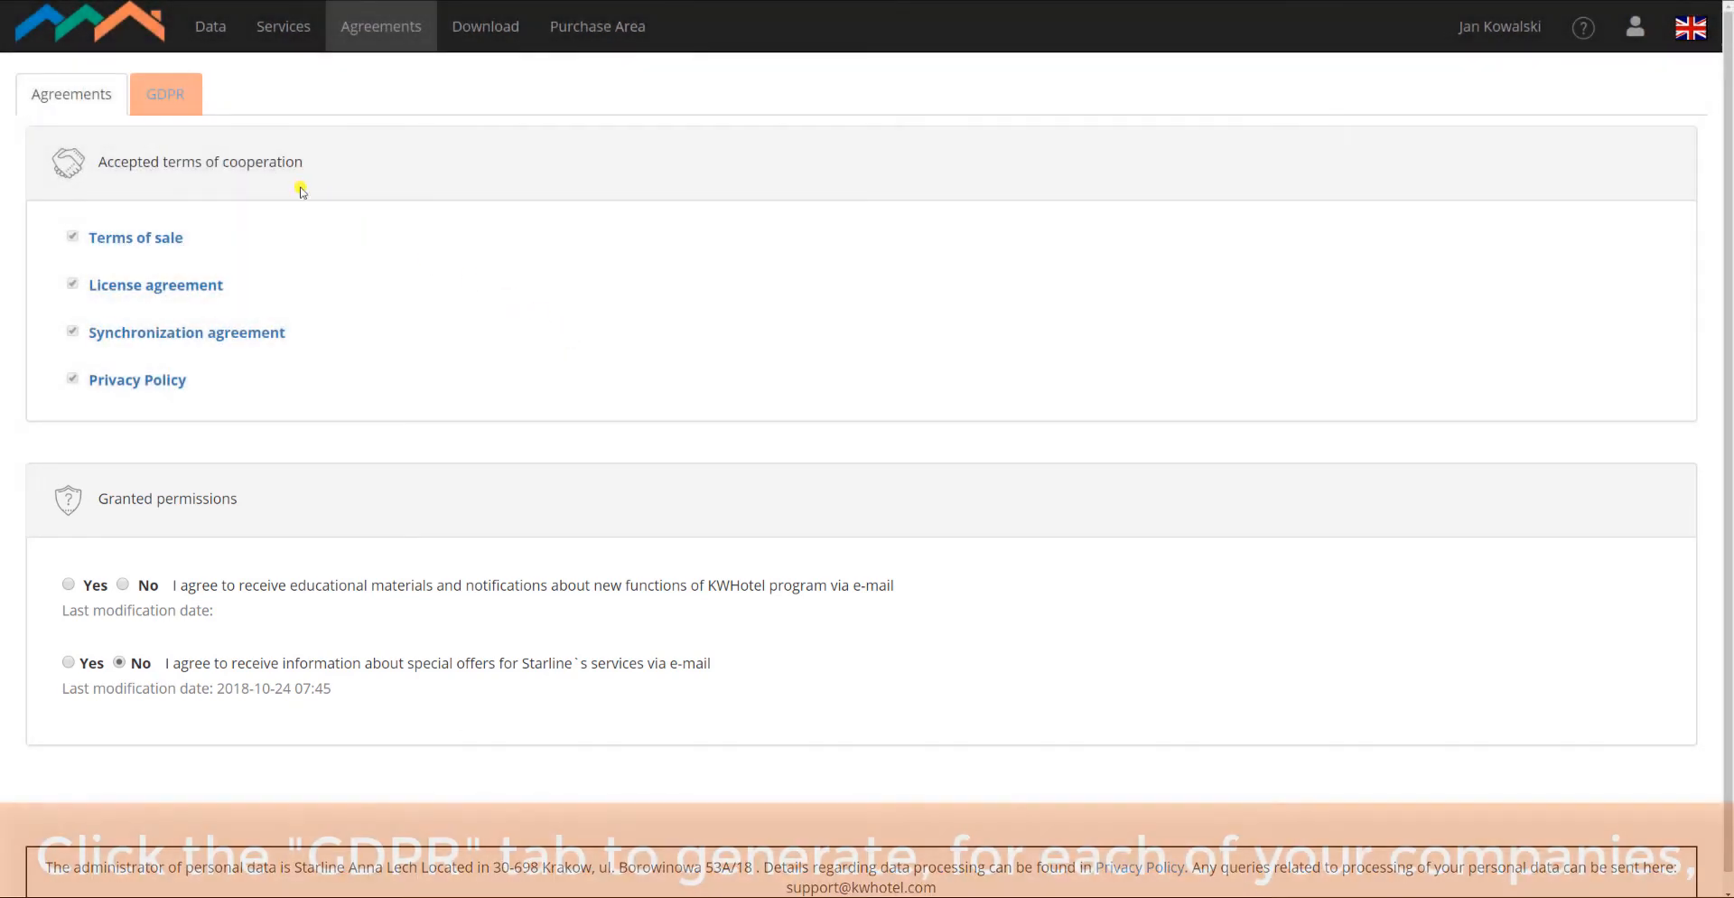
- Generate and scroll through the GDPR agreement for Hotele Sp. z o.o., then leave it for the Data page
click(165, 92)
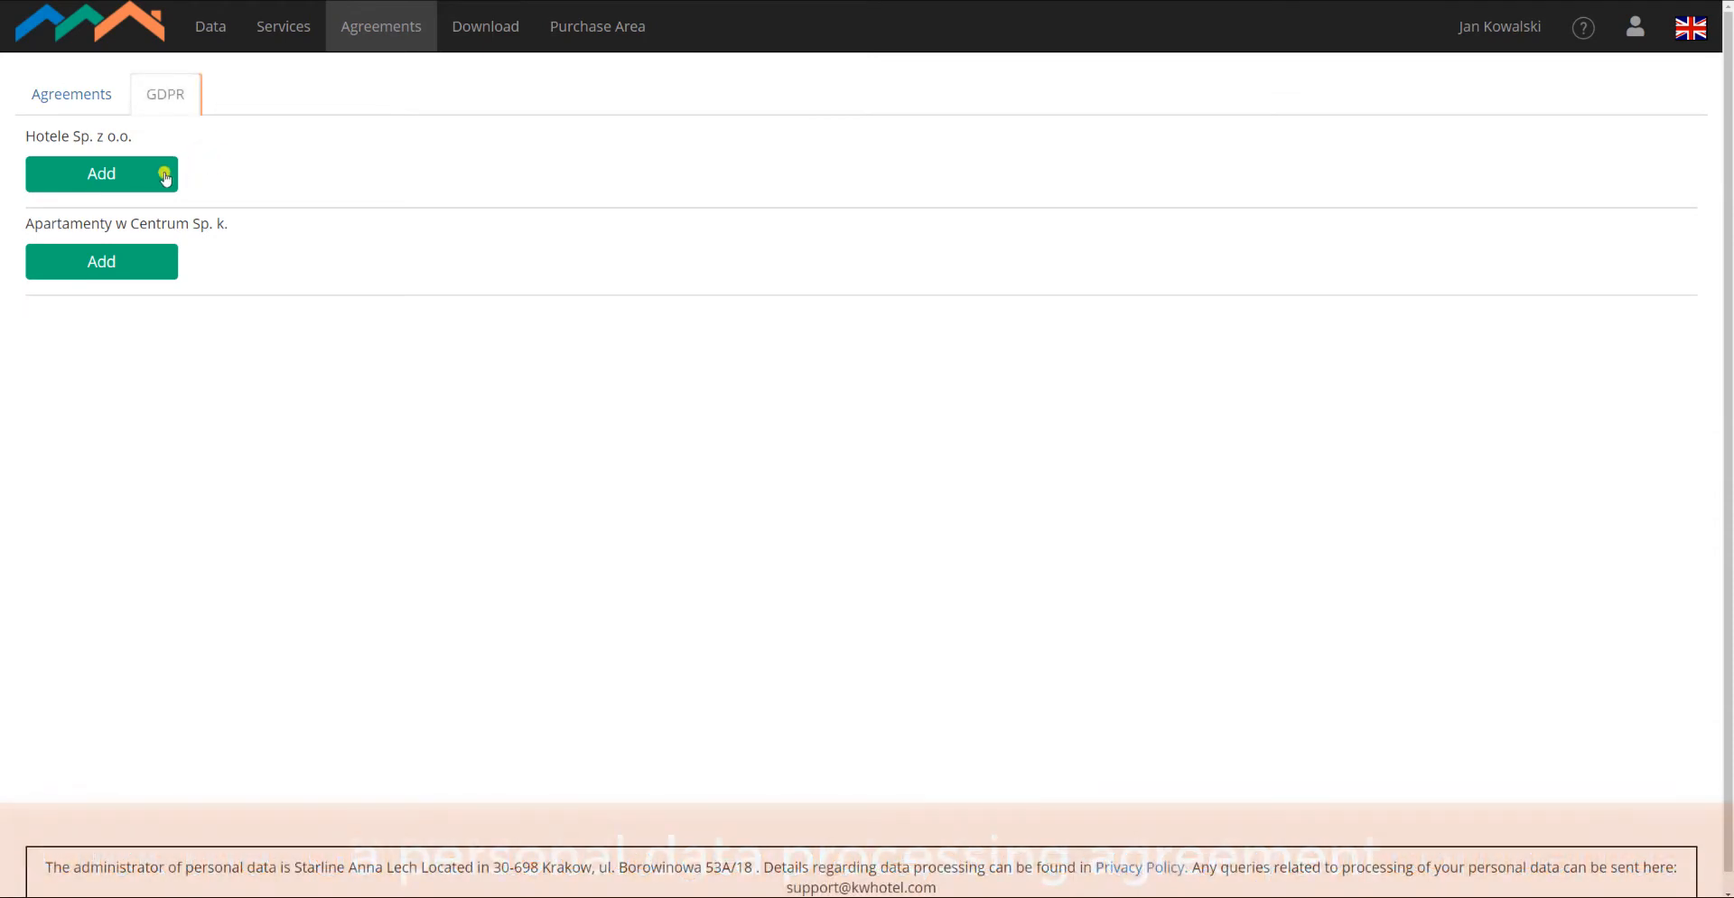
click(101, 174)
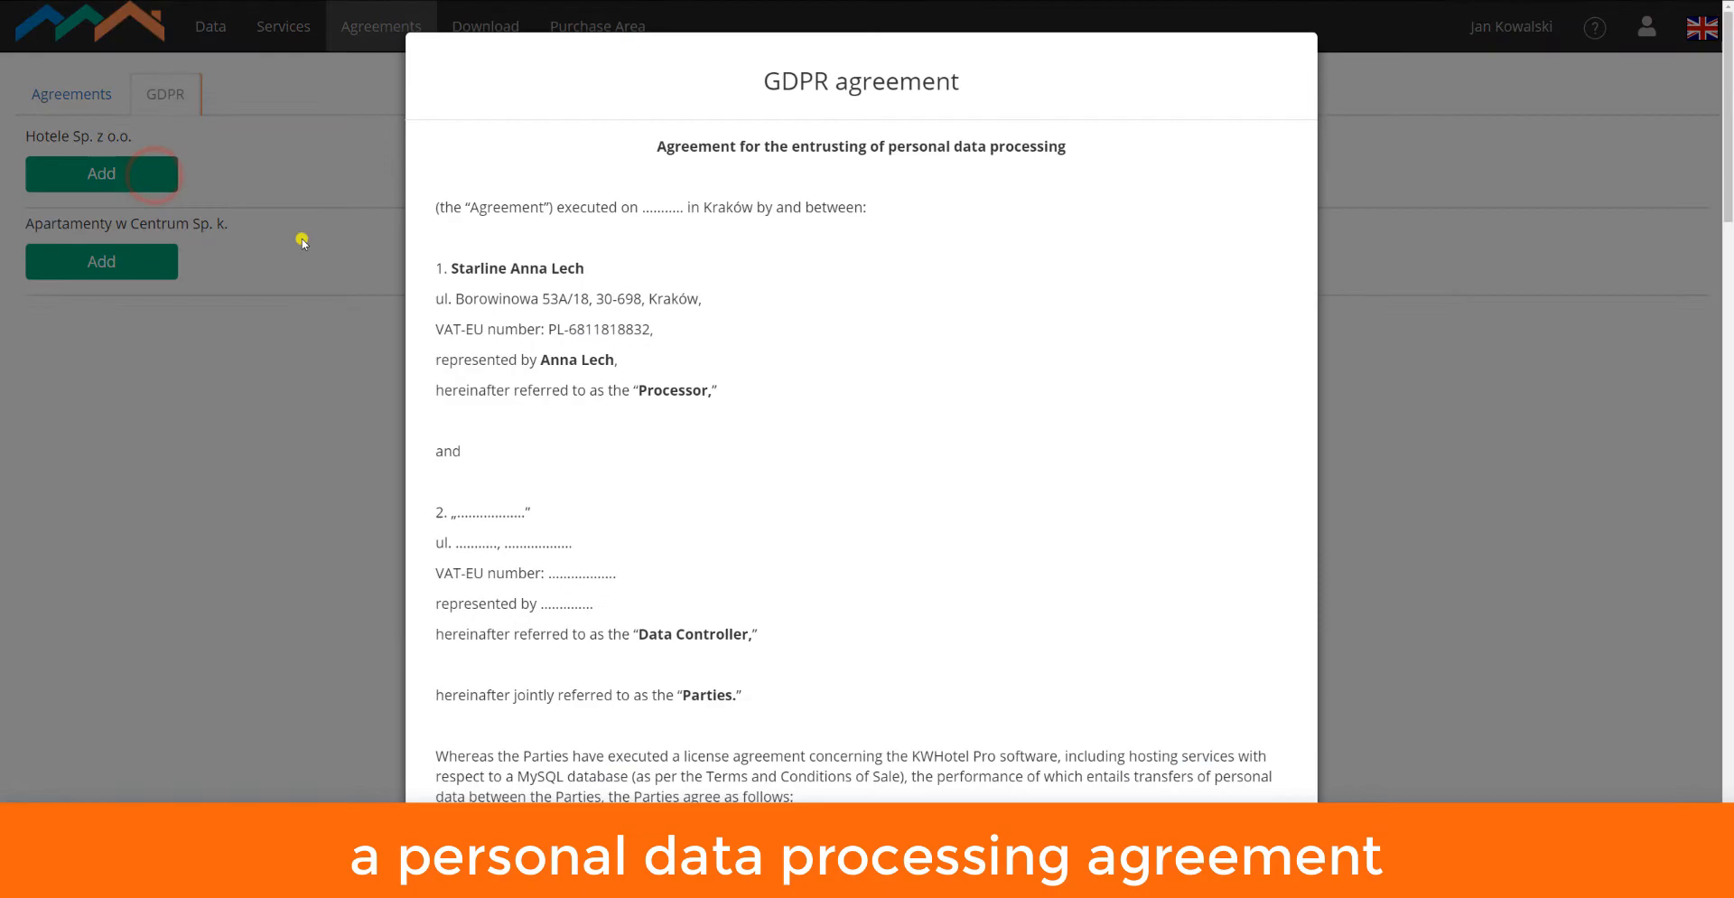
scroll(down, 3)
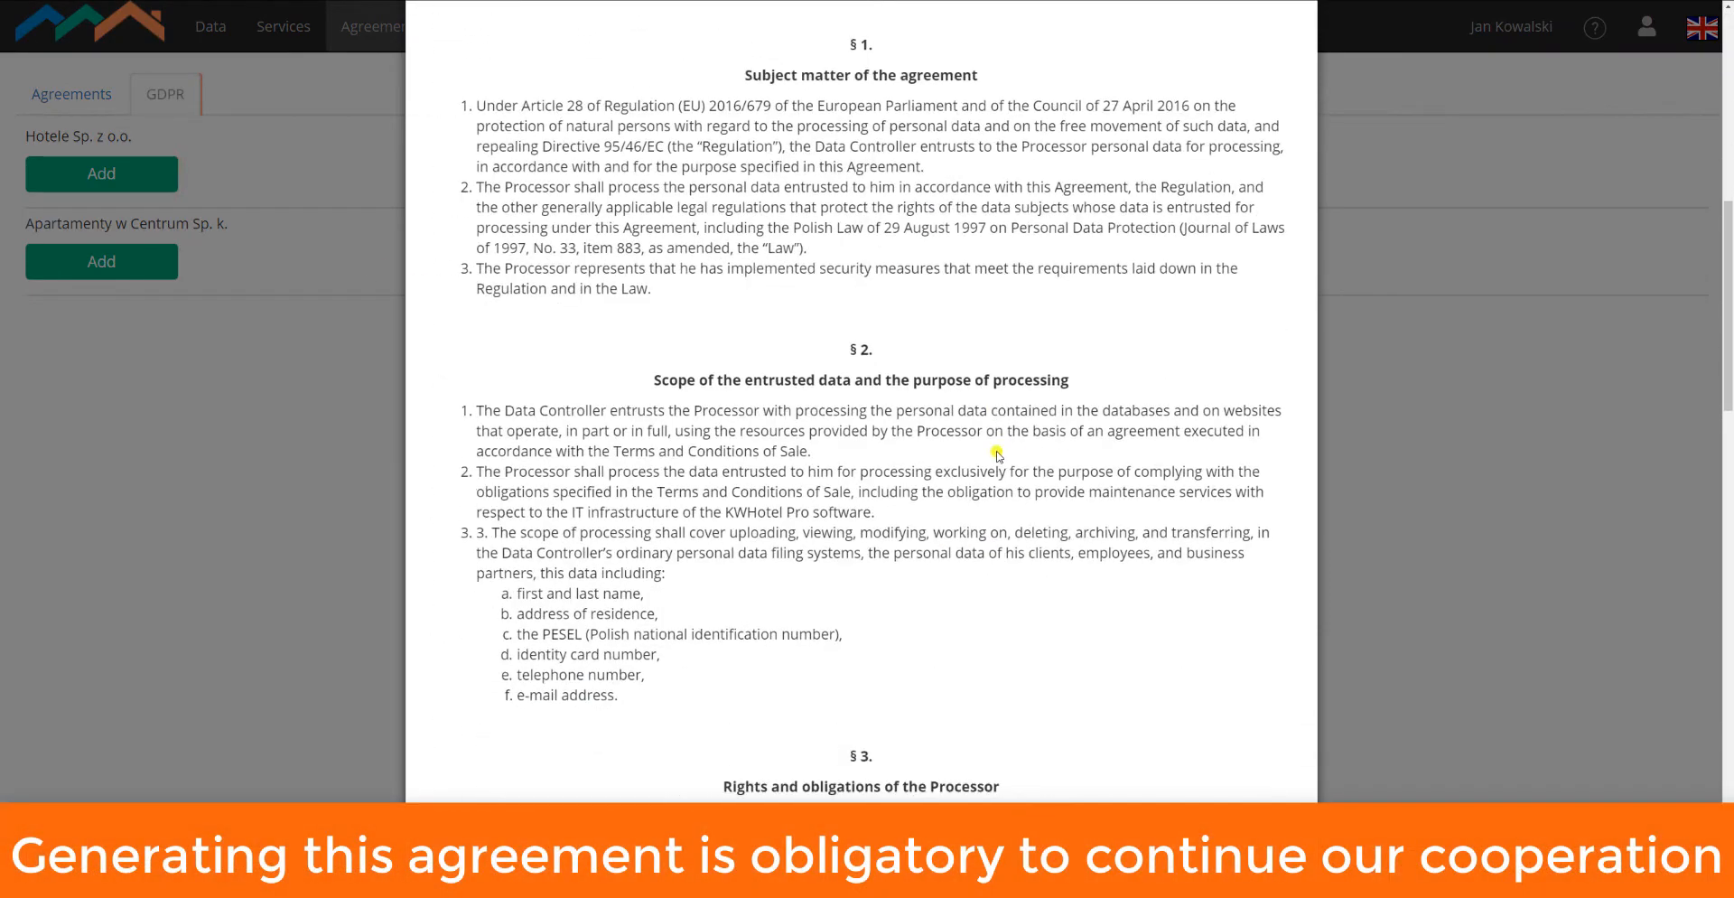
scroll(down, 3)
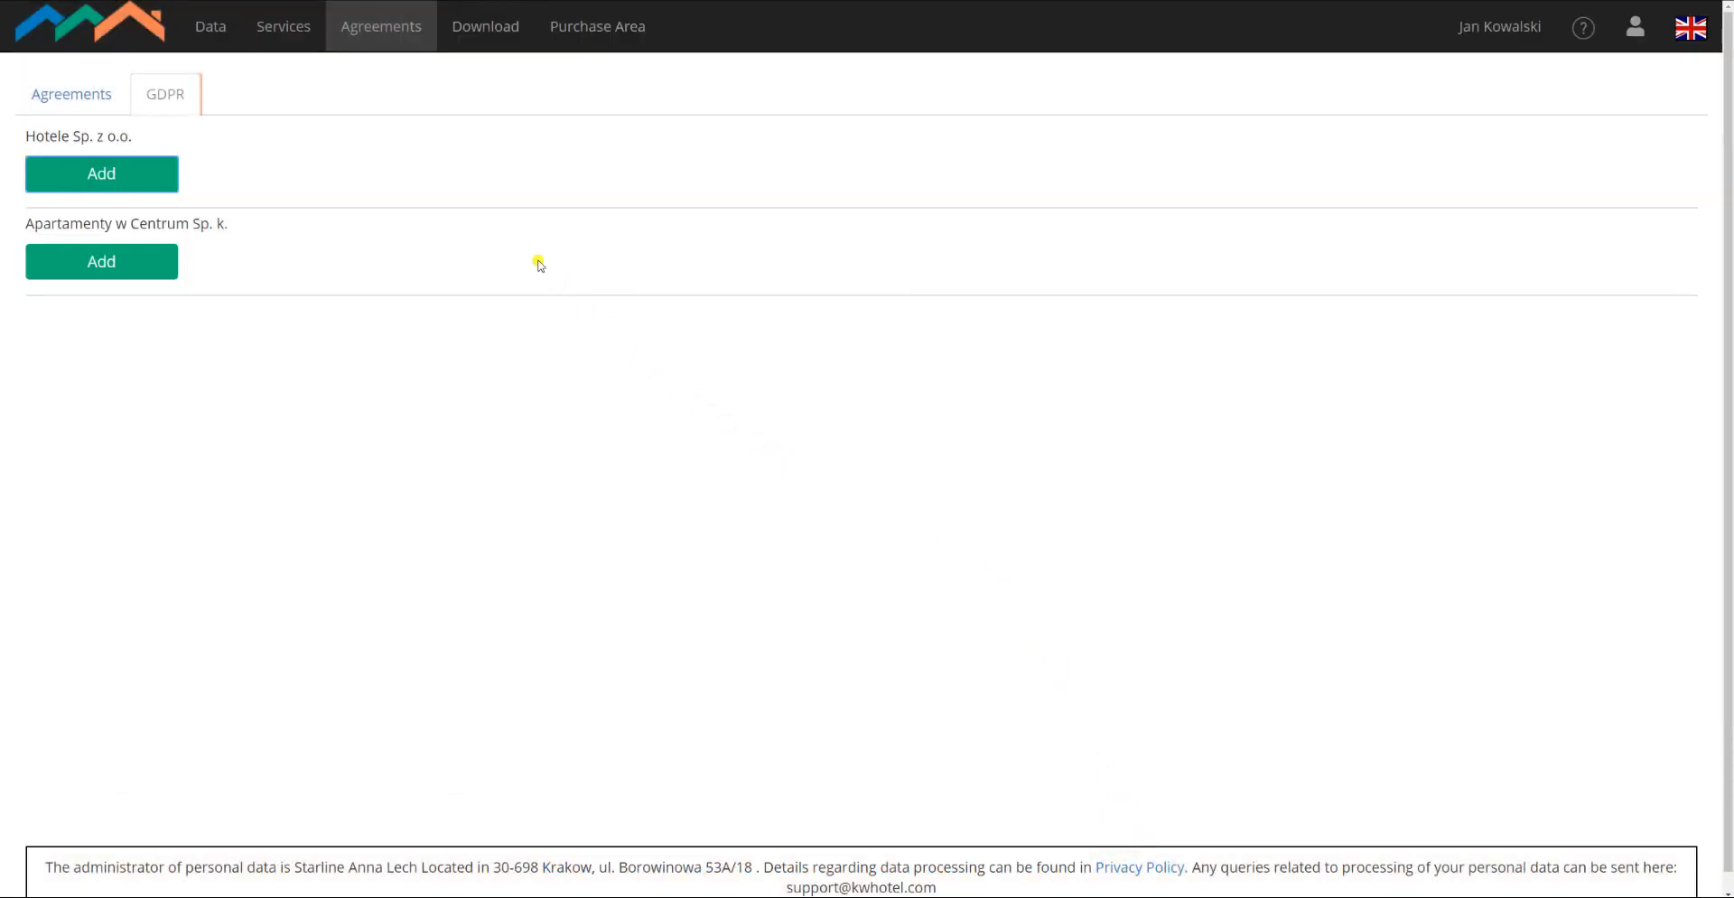
click(210, 26)
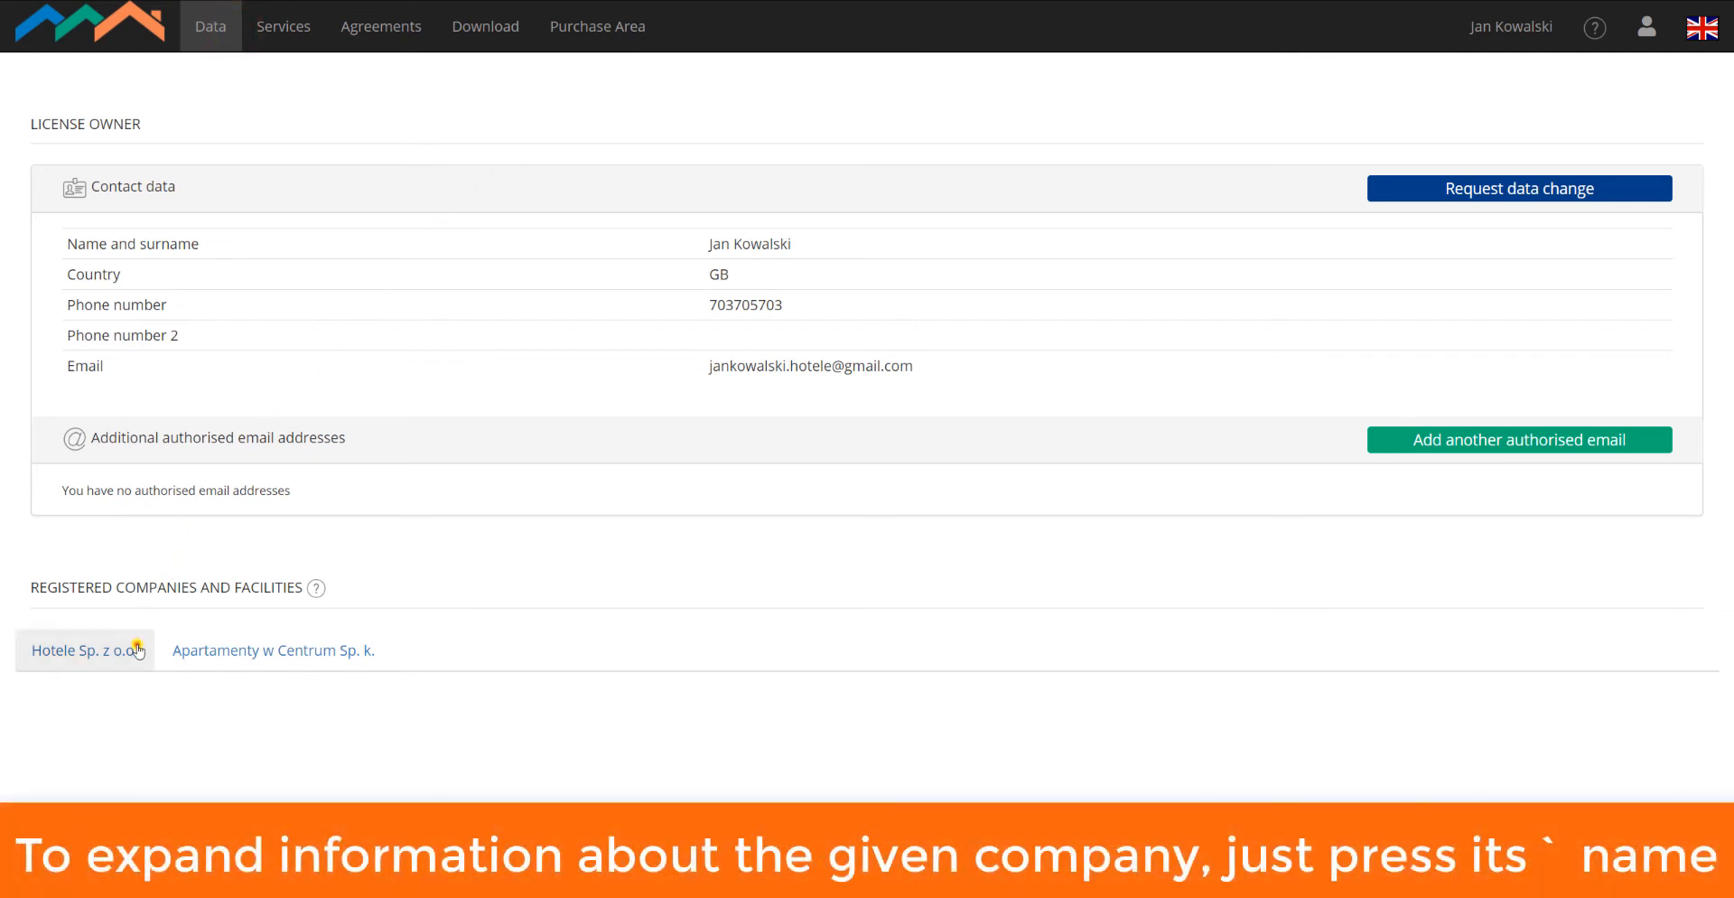
- Expand Hotele Sp. z o.o.'s company data, view its three licences under Services, then go to Download
click(77, 649)
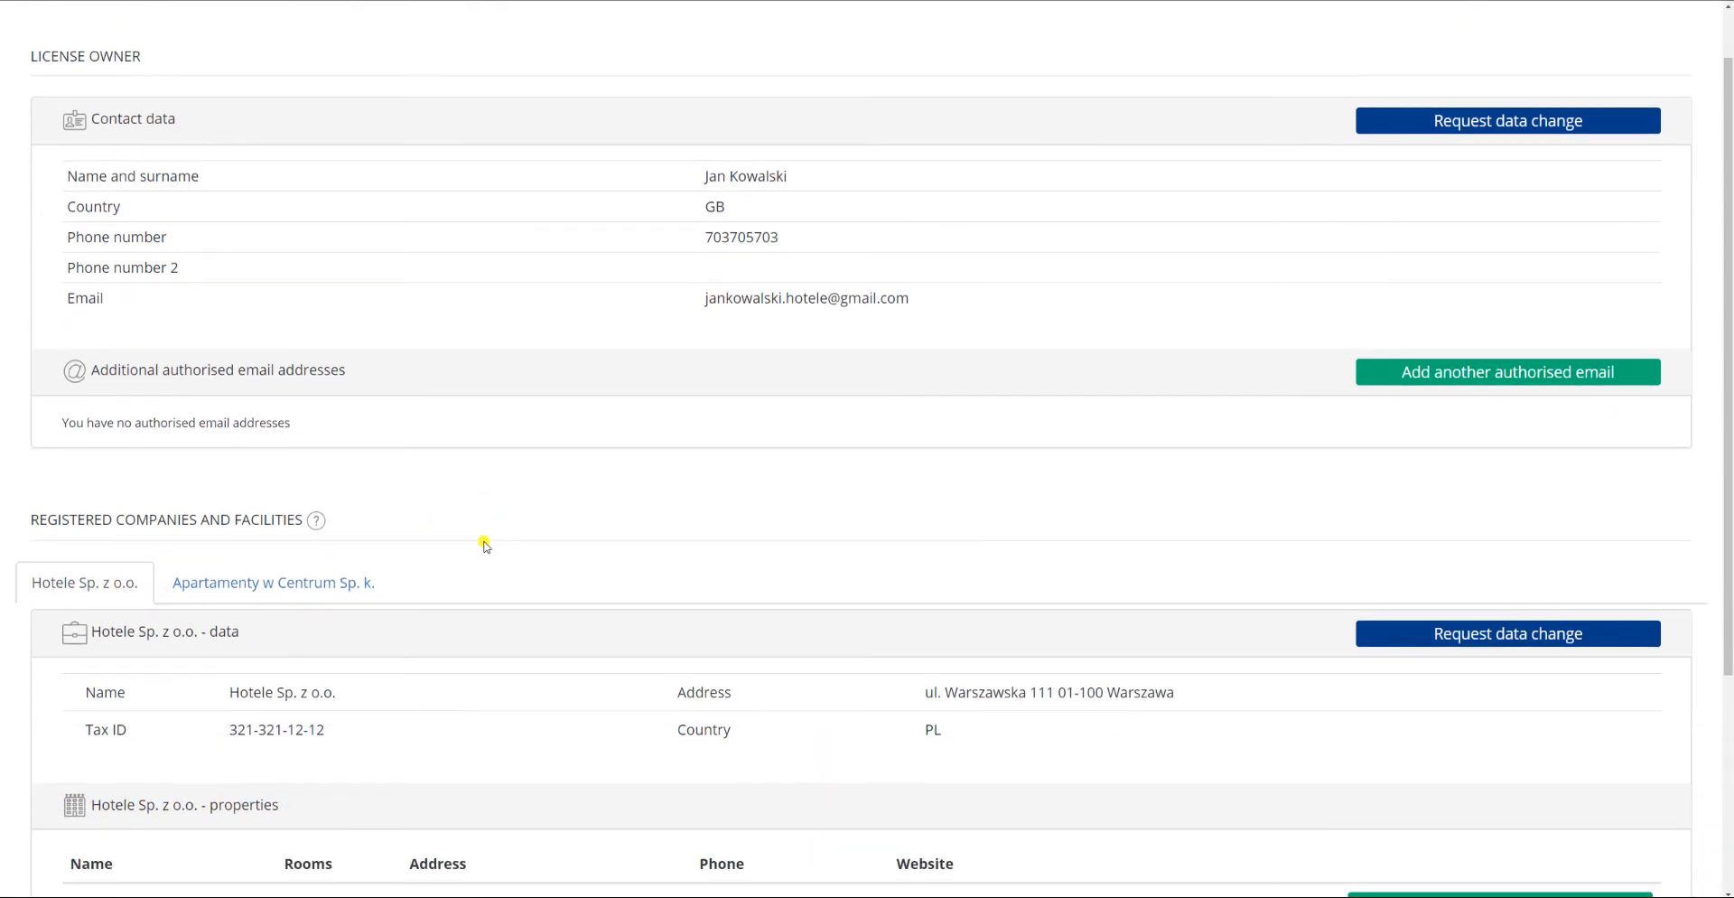
scroll(down, 3)
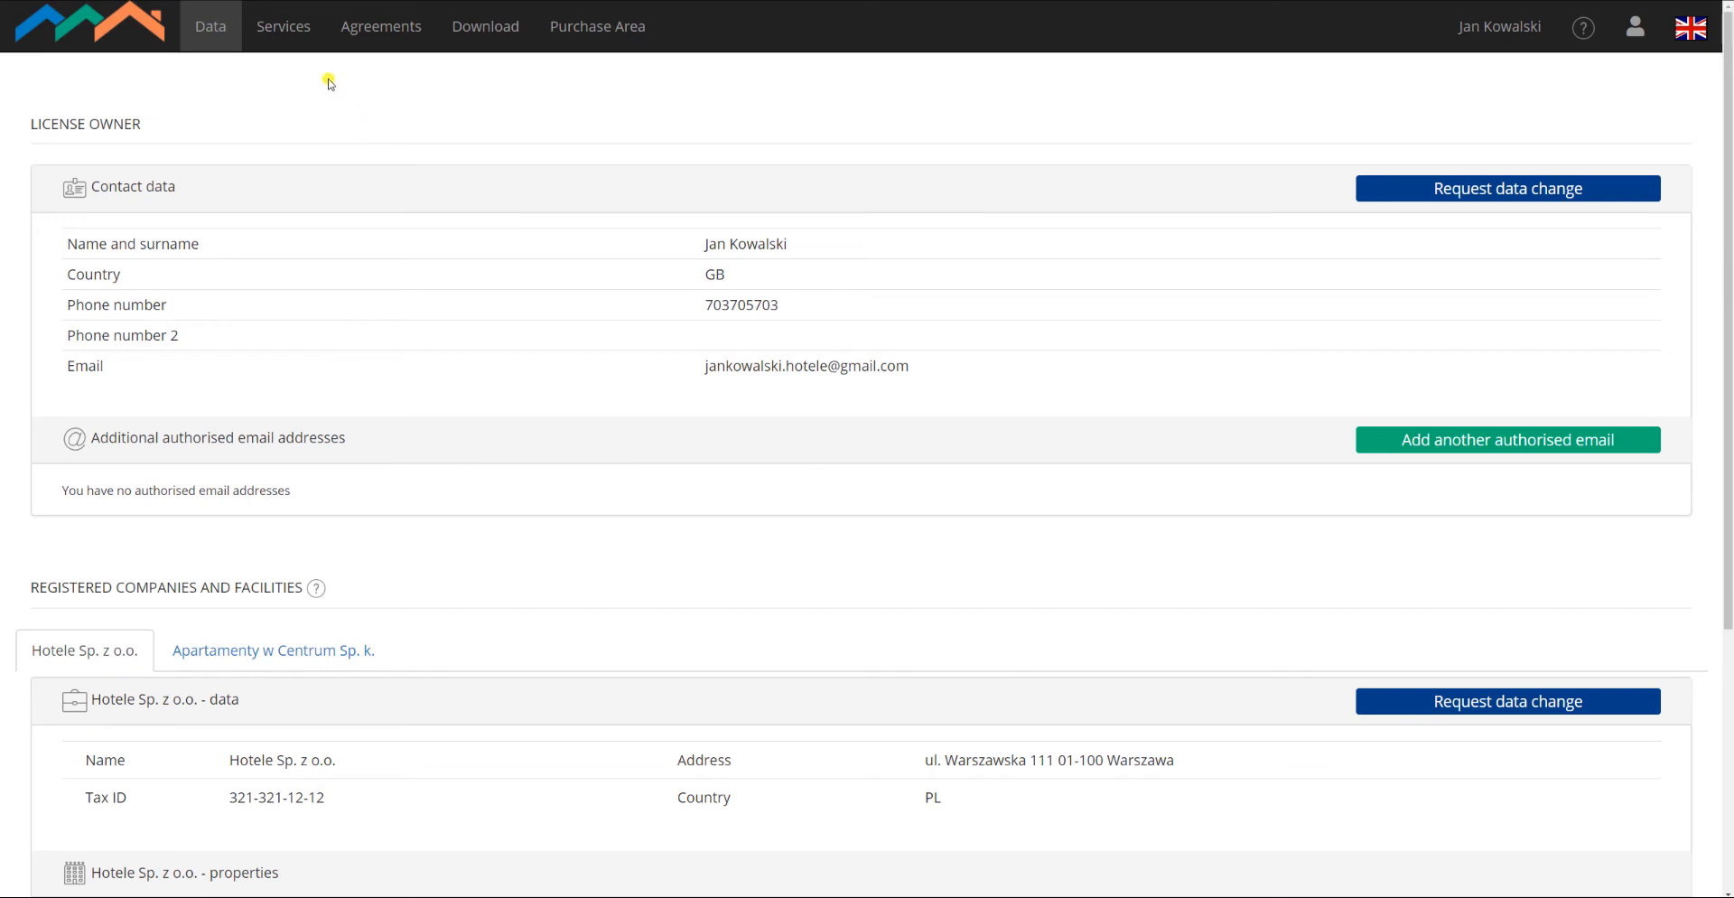
click(283, 26)
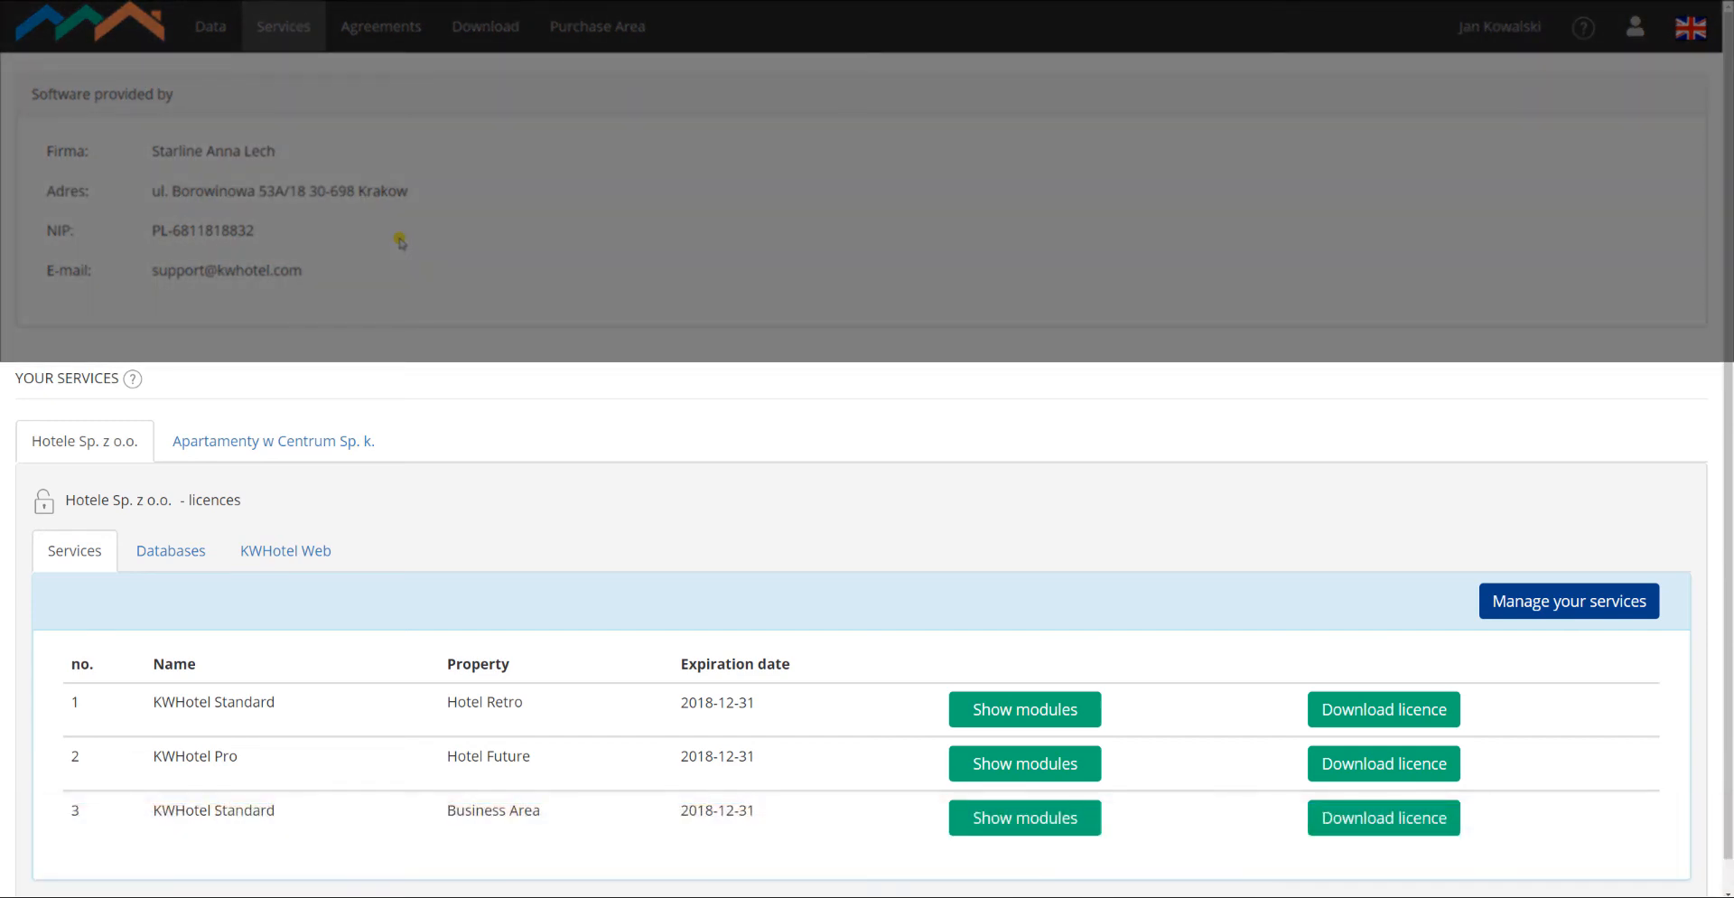
click(485, 25)
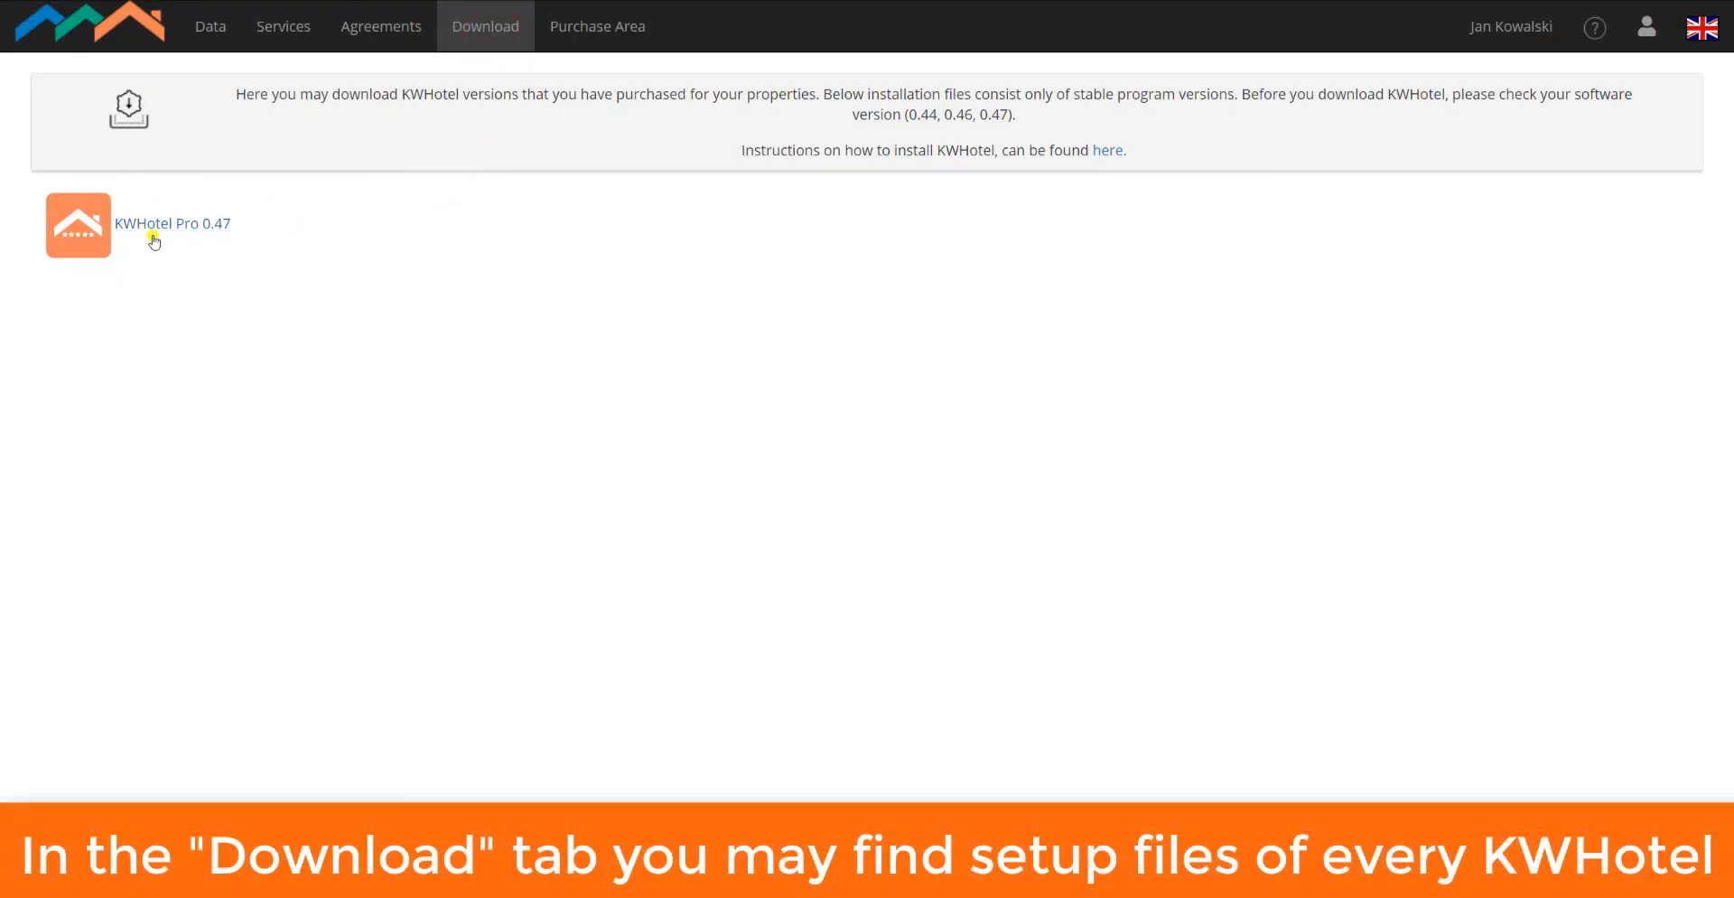
mouse_move(713, 252)
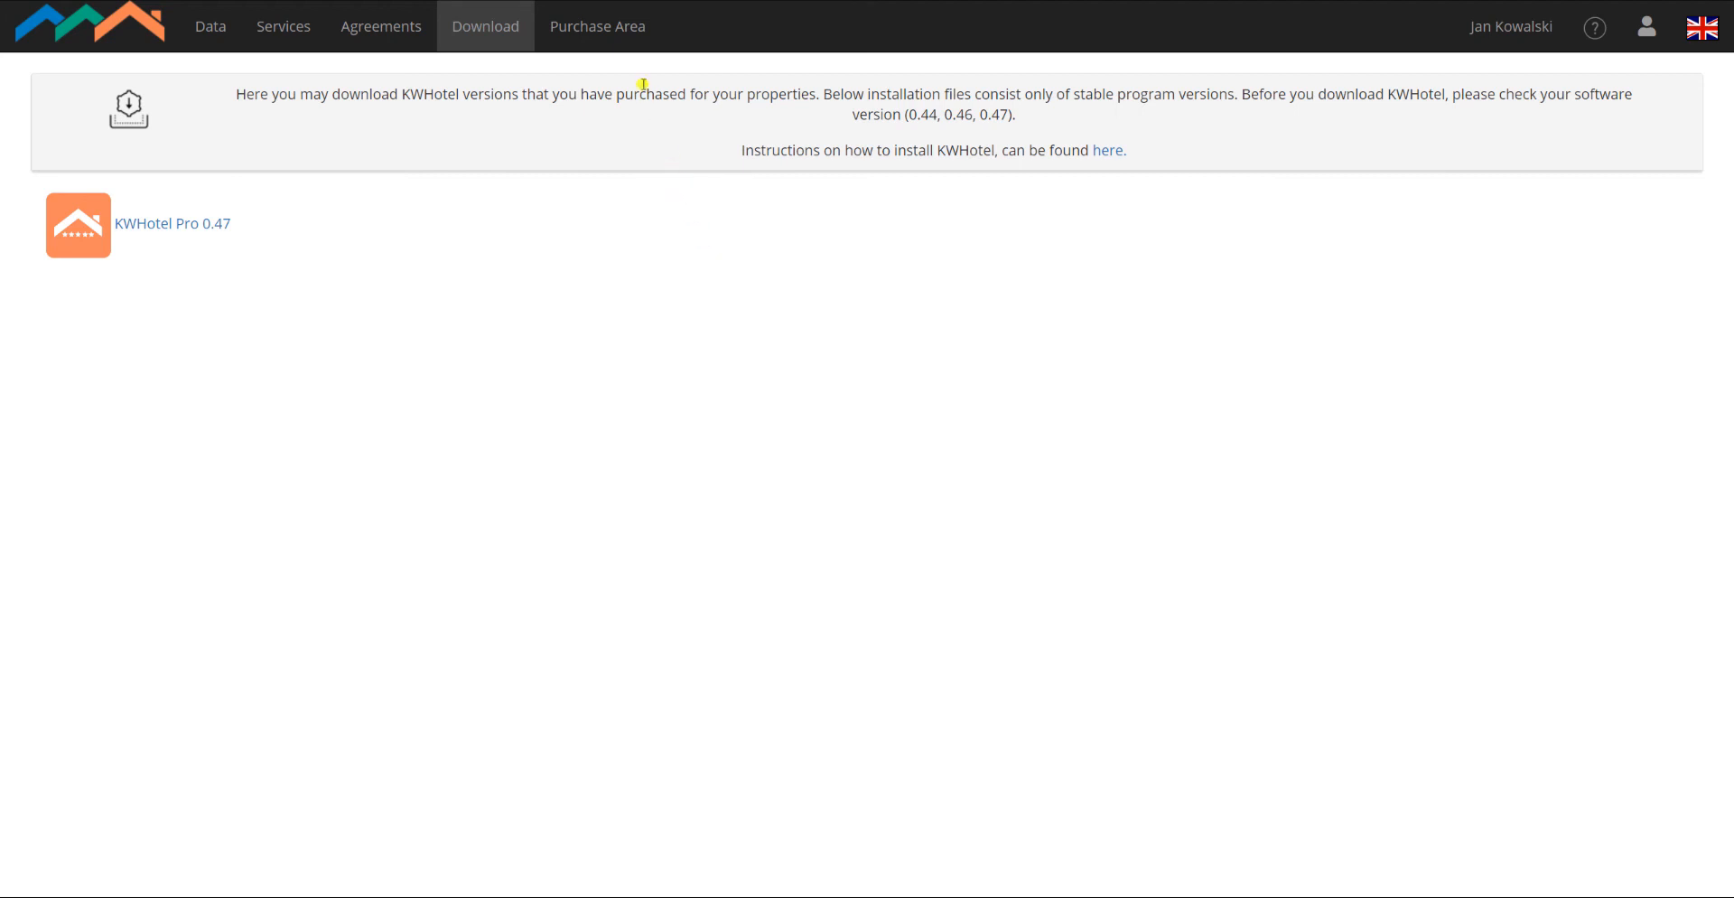
- Go to the Purchase Area with prolong, new-property license and license key reminder options
click(596, 25)
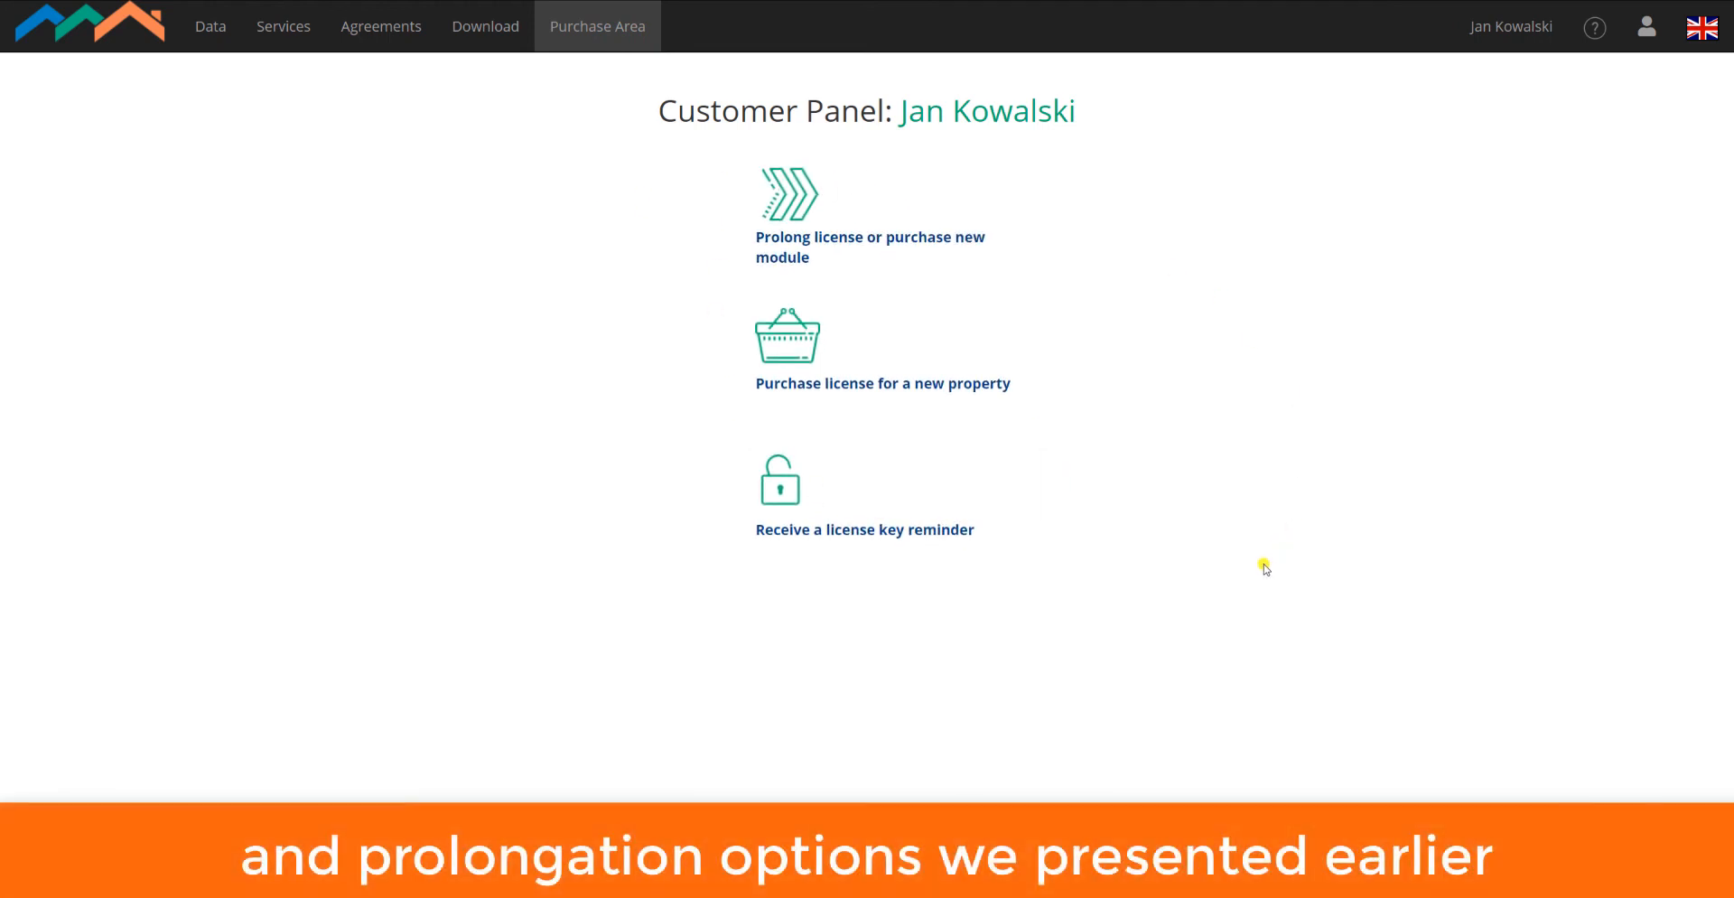